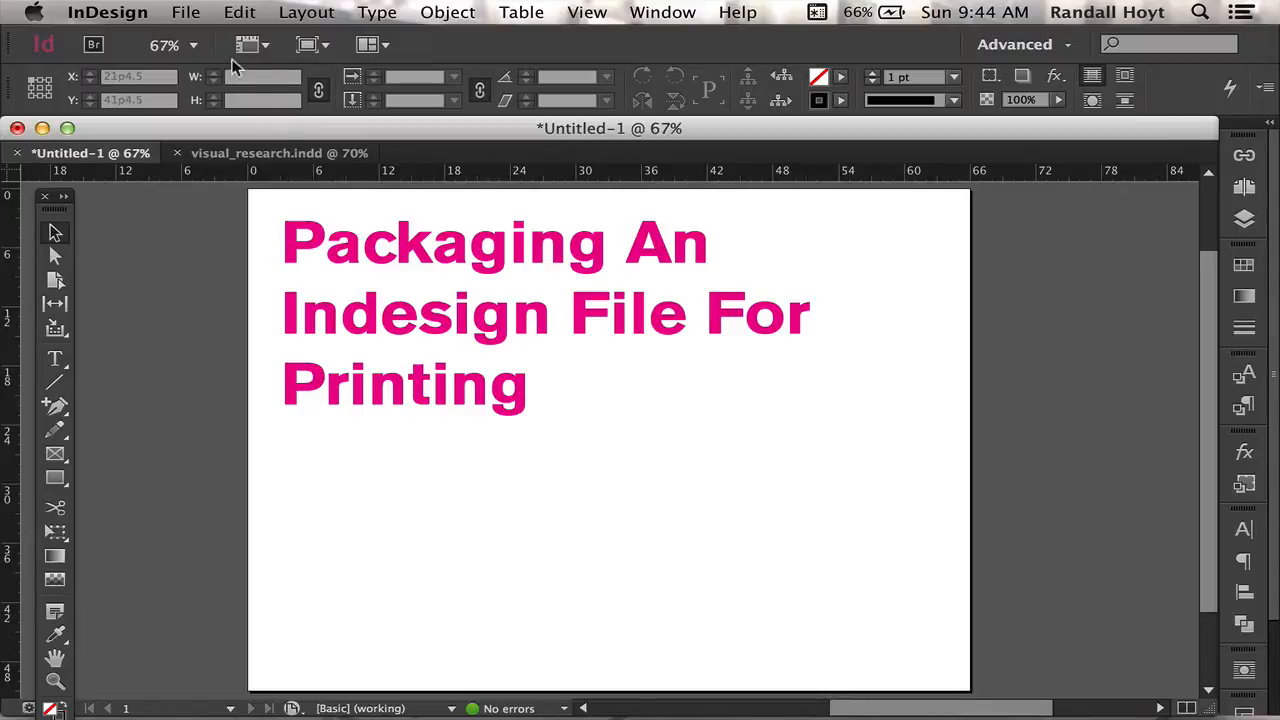
- Switch to the visual_research.indd document and scroll down to page 4
left_click(257, 153)
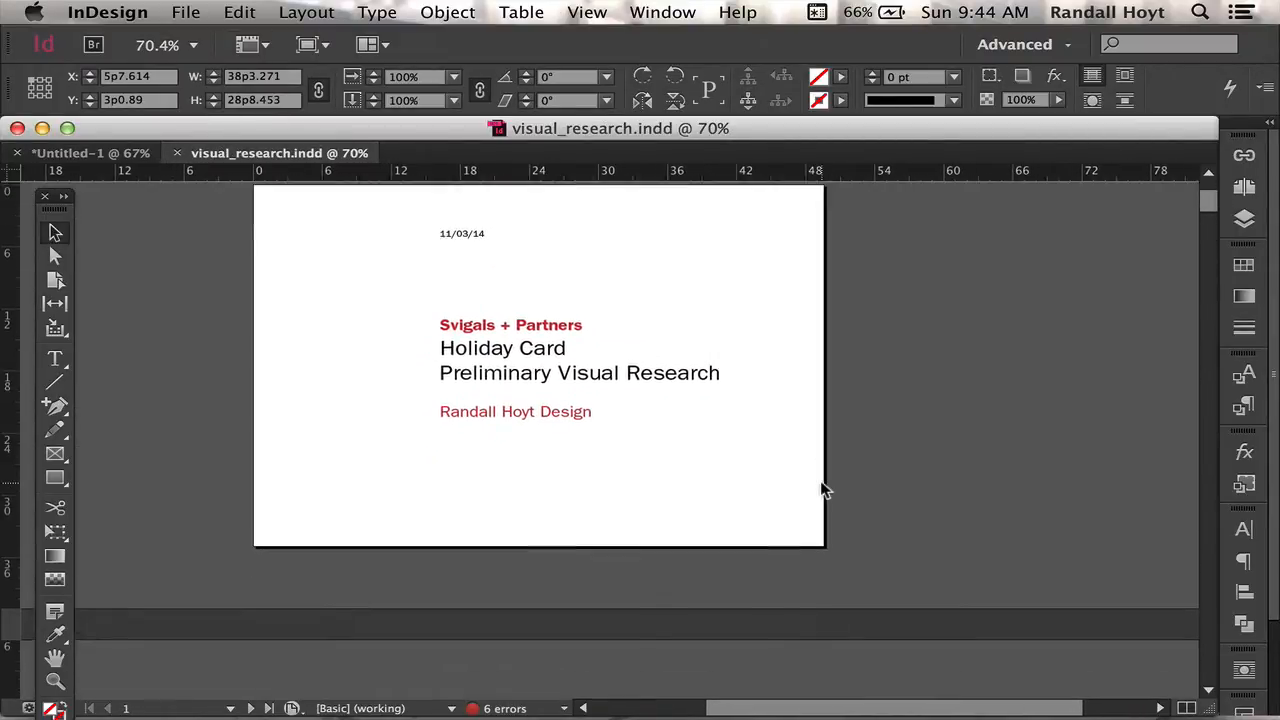
scroll("down", 3)
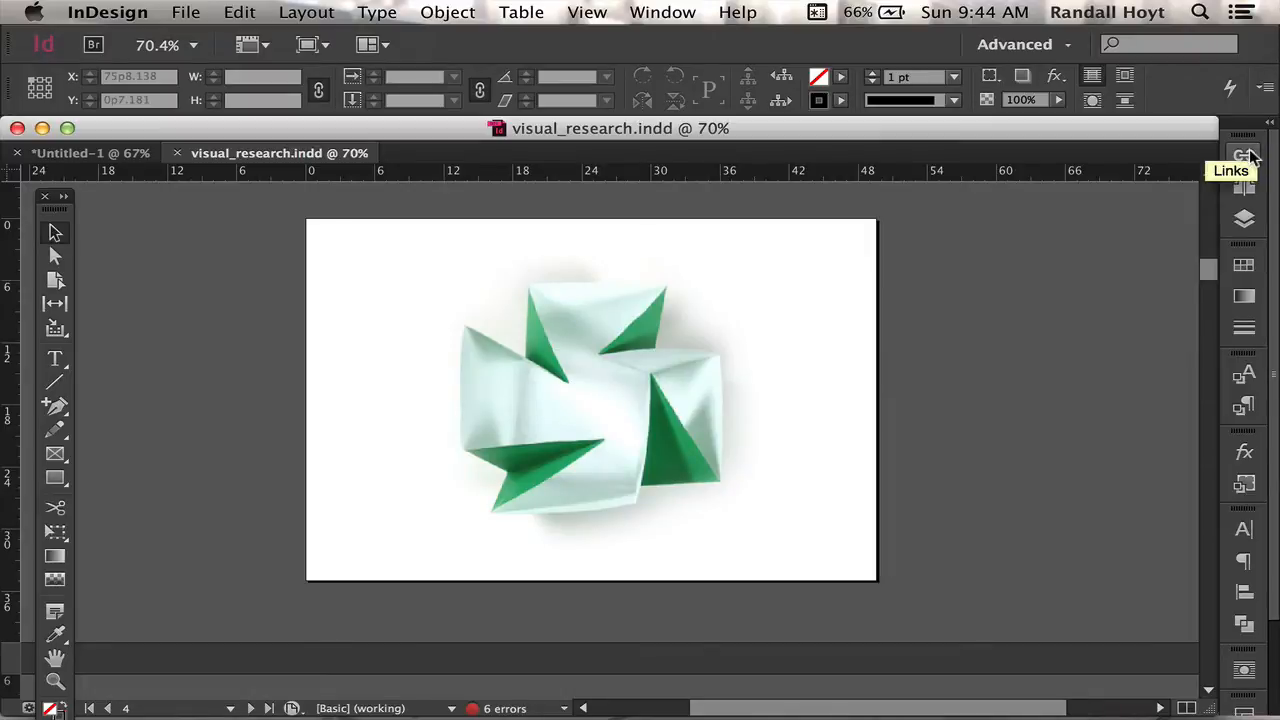
- Show the Links panel and select the missing Origami Magic Rose Cube.jpg
left_click(1245, 153)
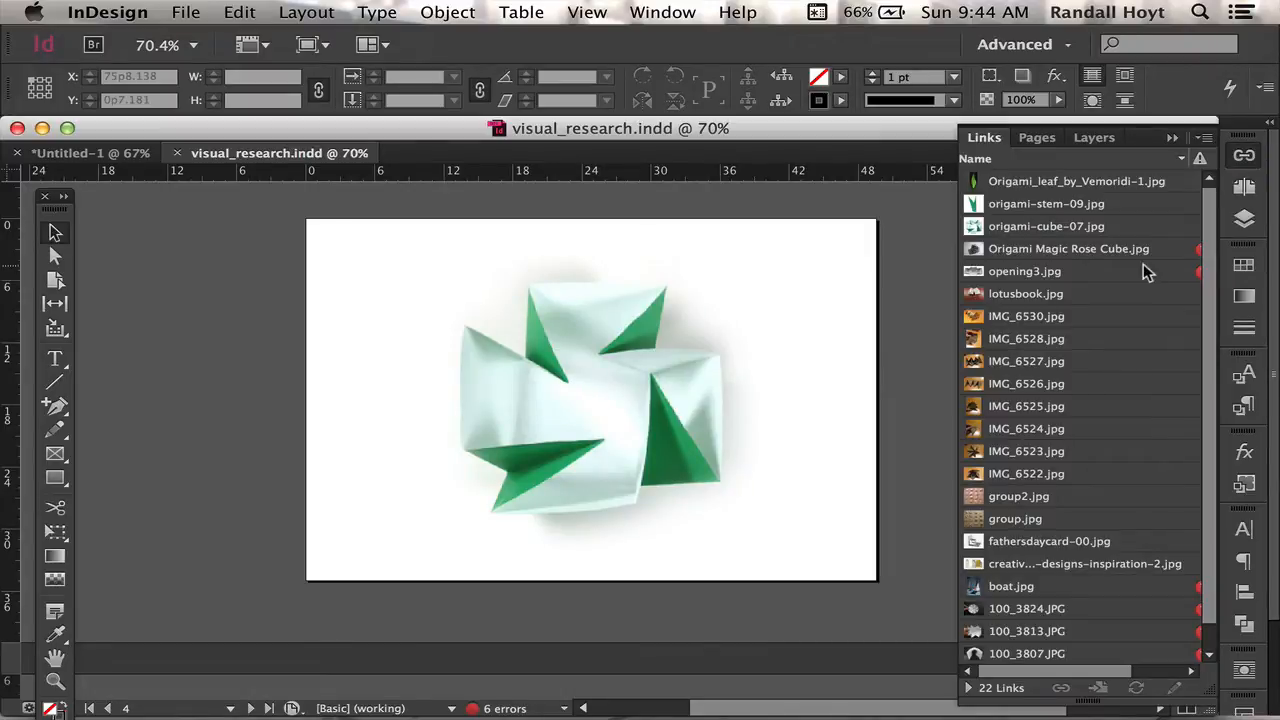
left_click(1025, 293)
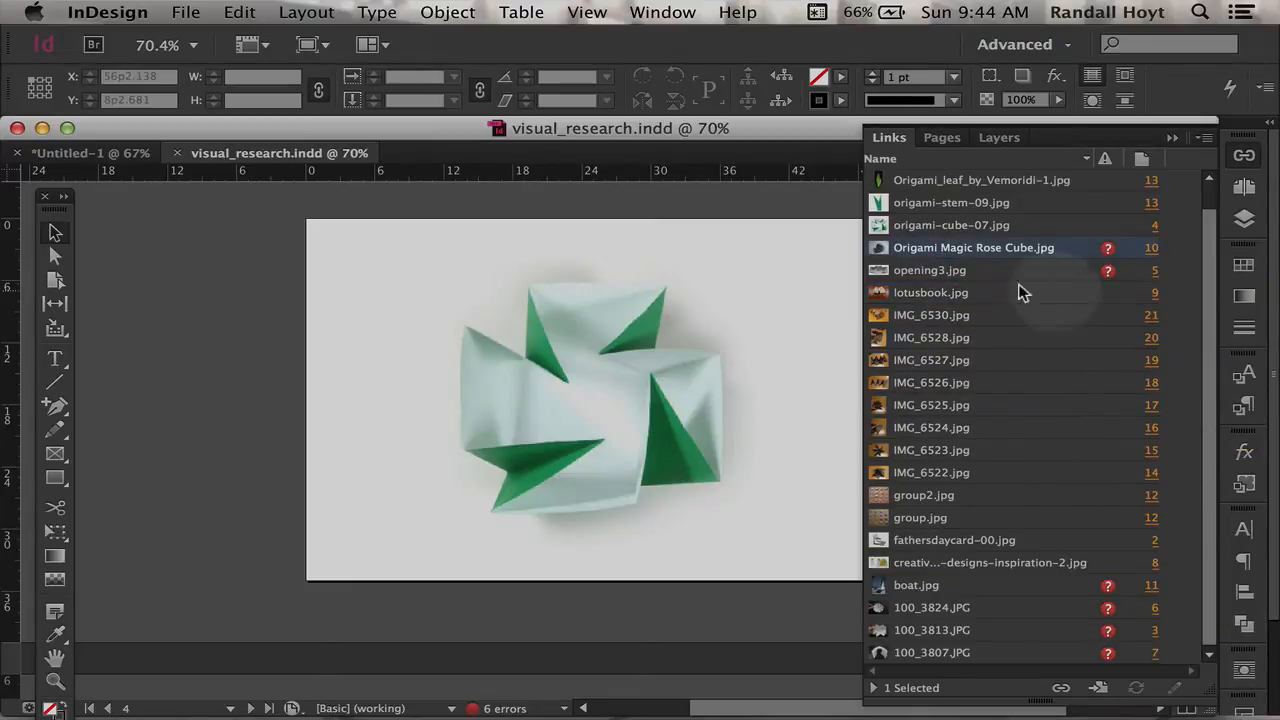
mouse_move(1075, 258)
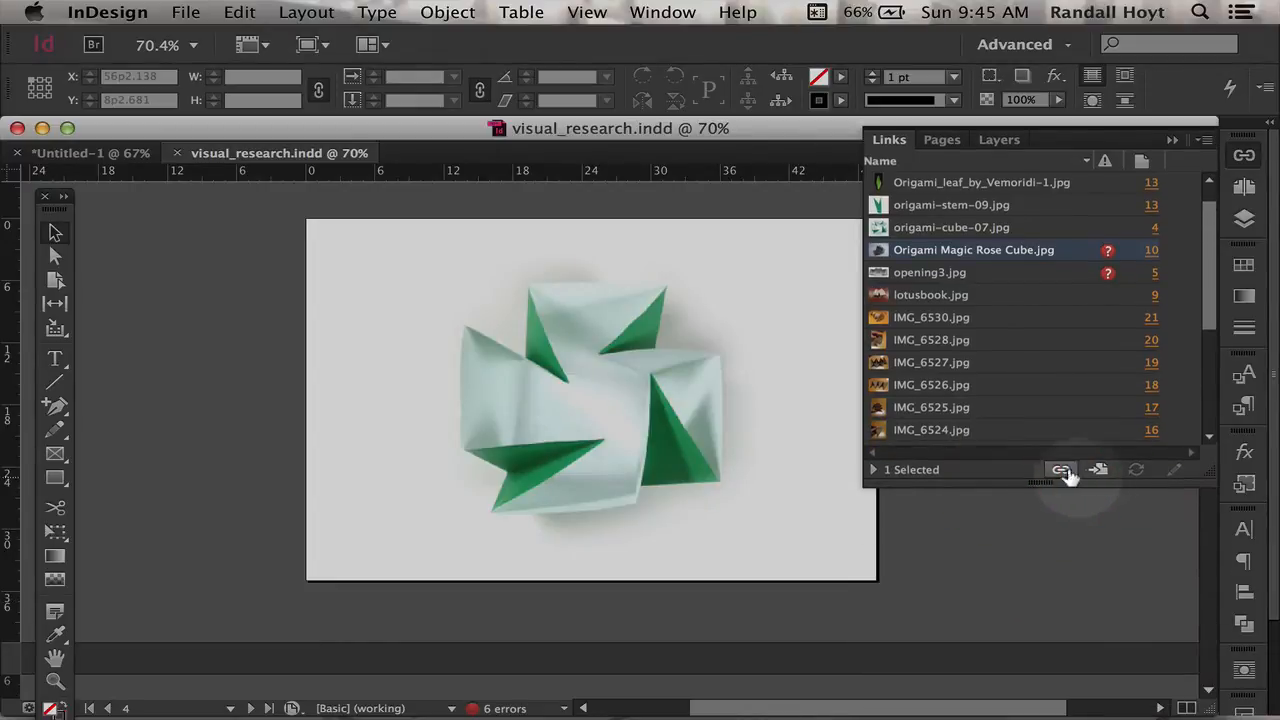
mouse_move(1170, 469)
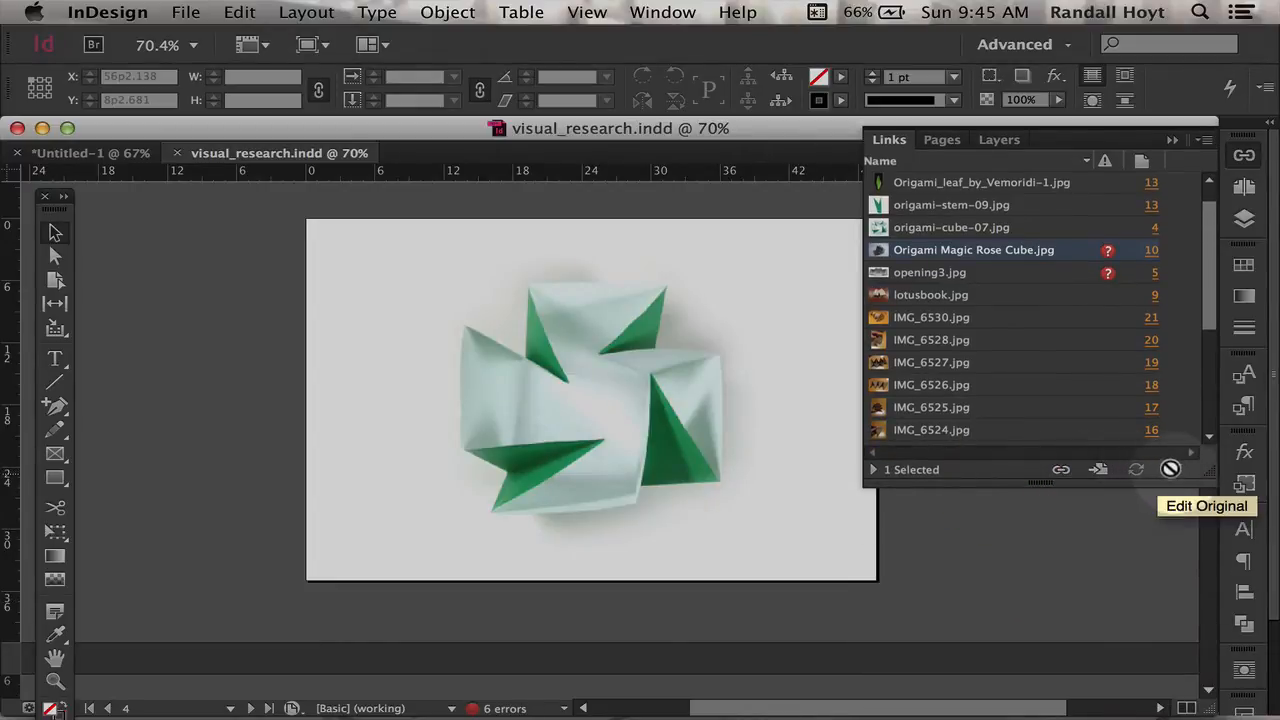
mouse_move(1097, 469)
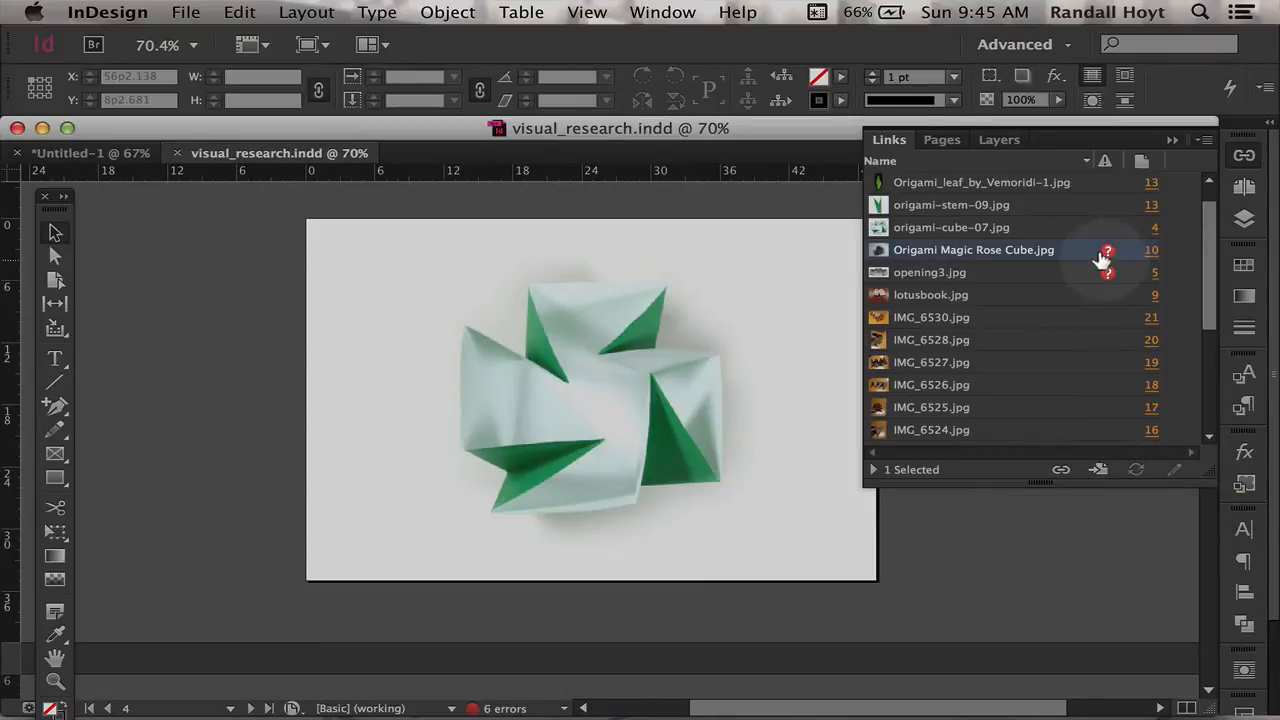
mouse_move(1128, 470)
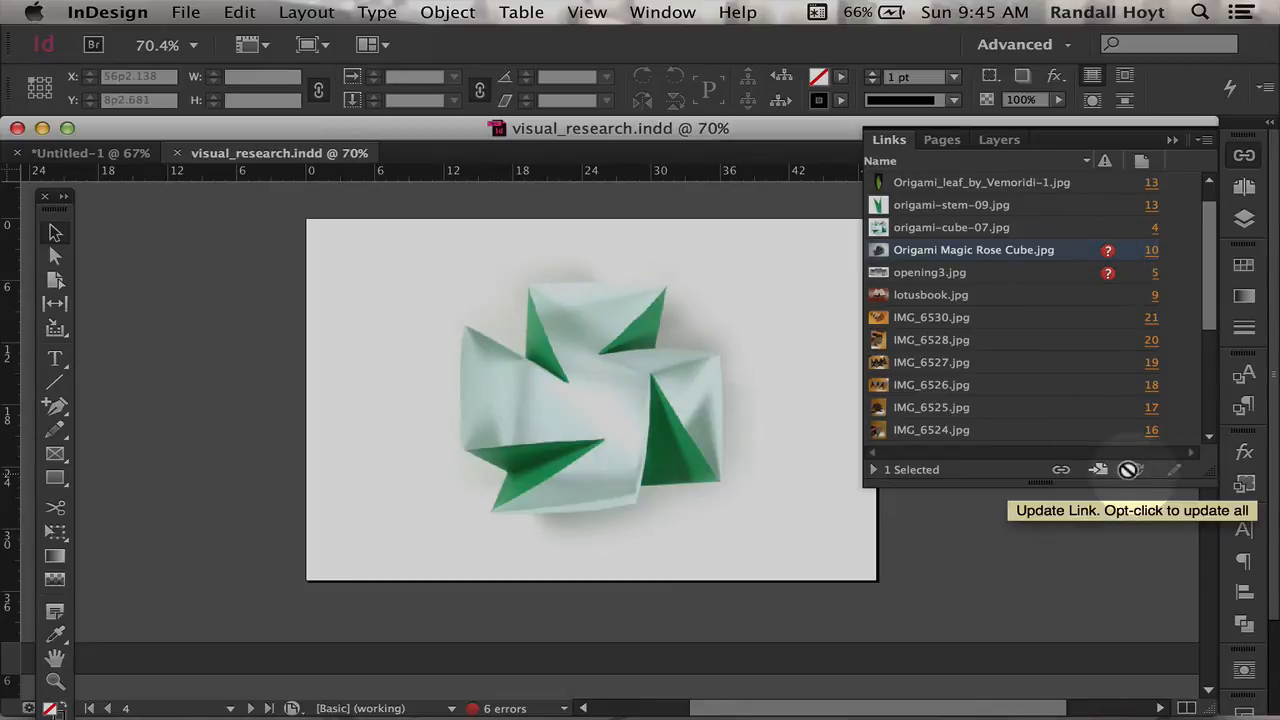
mouse_move(1096, 470)
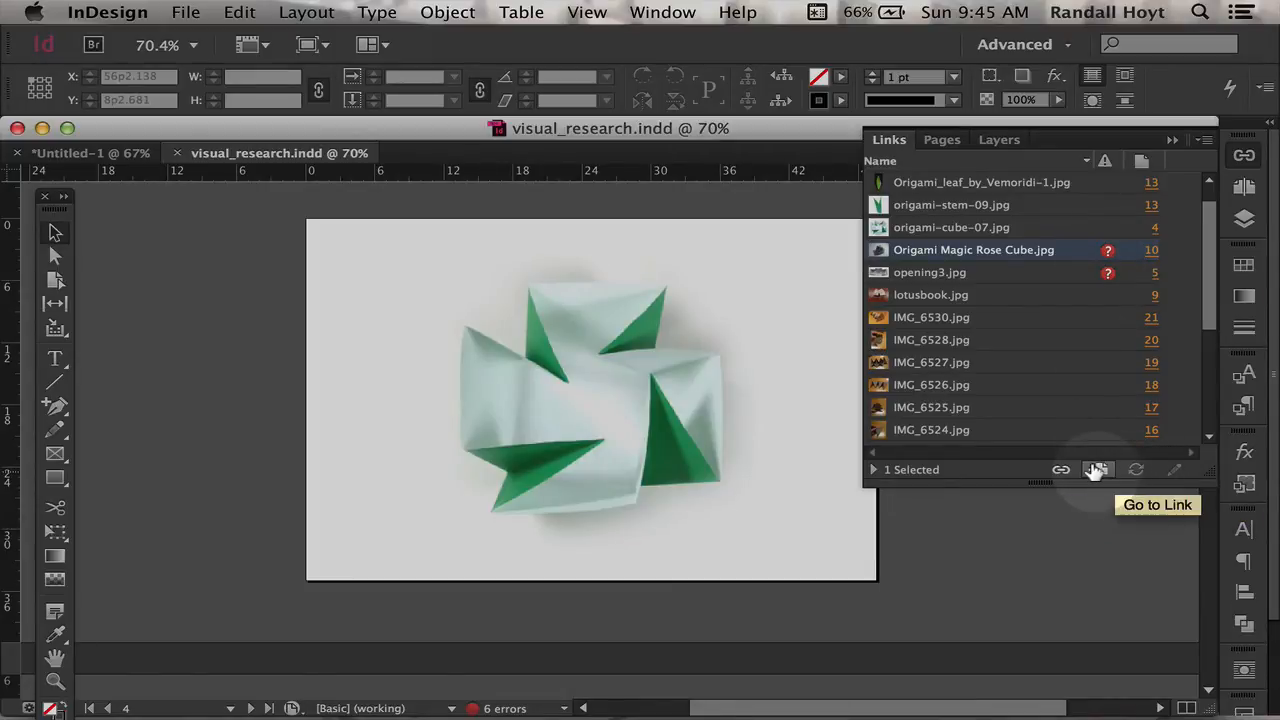
- Jump to the linked images' pages, then scroll the Links list to 100_3824.JPG
left_click(1098, 470)
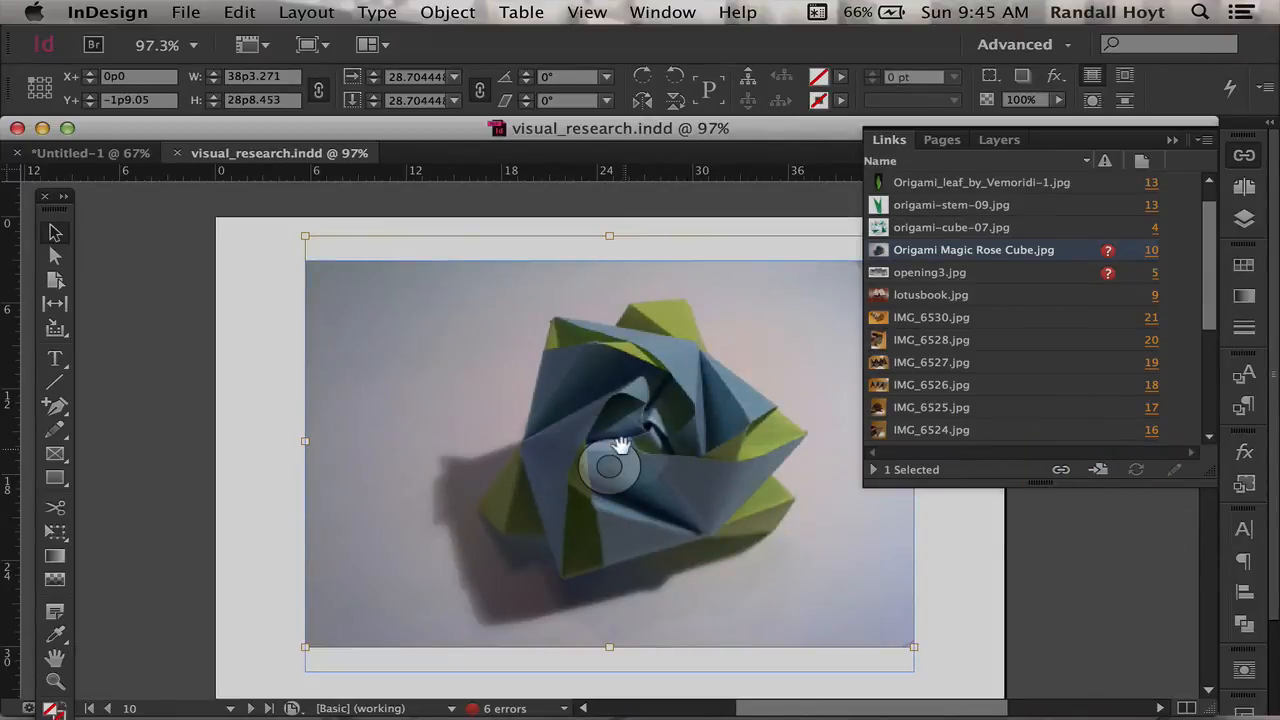
left_click(1097, 470)
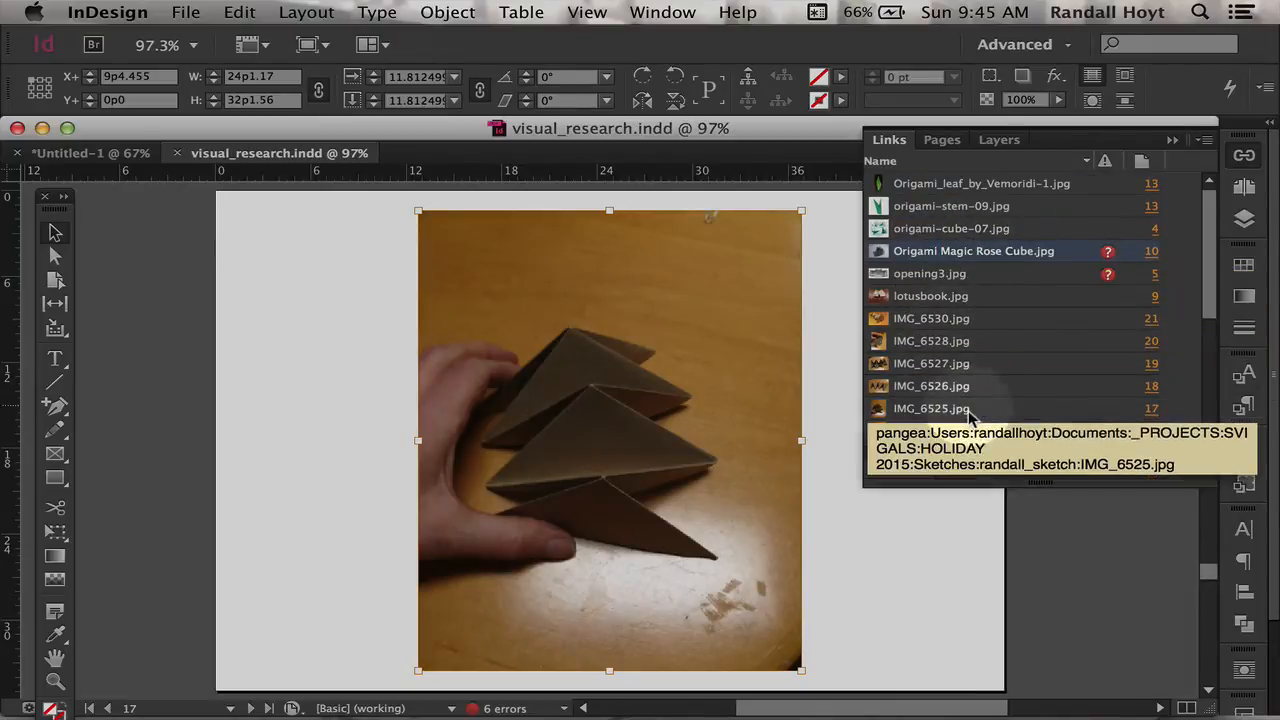
scroll("down", 3)
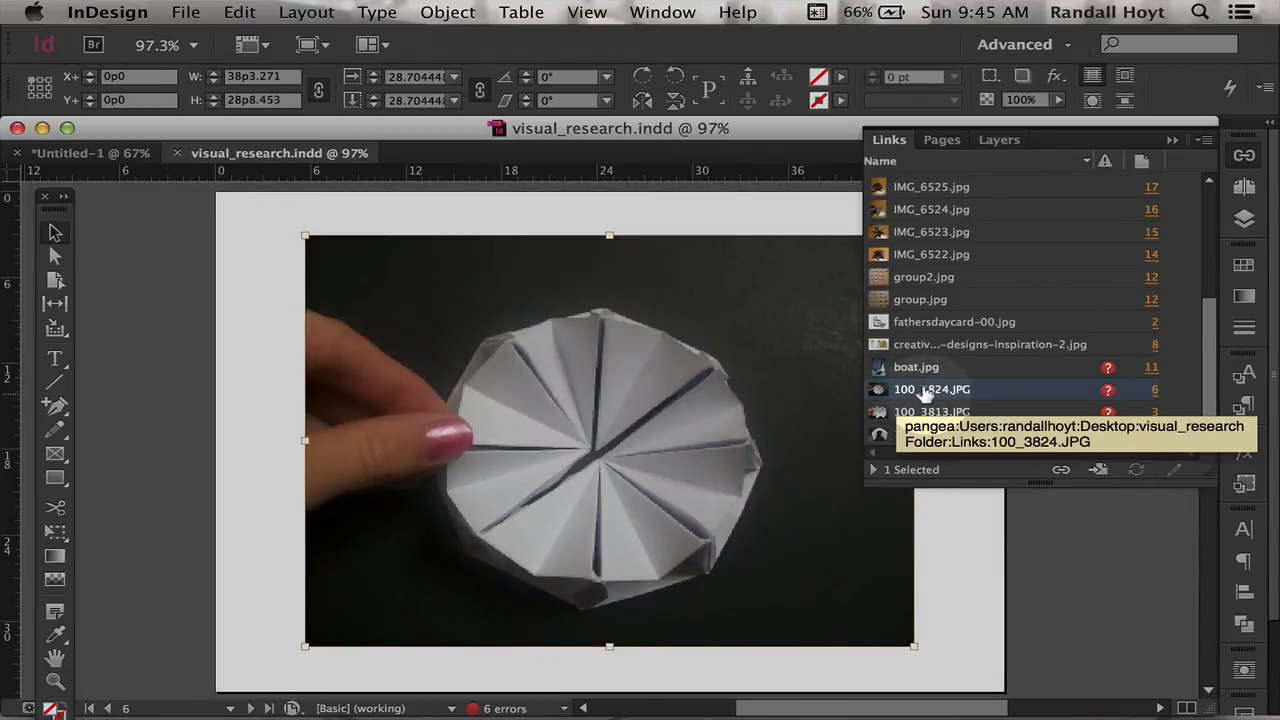
mouse_move(945, 392)
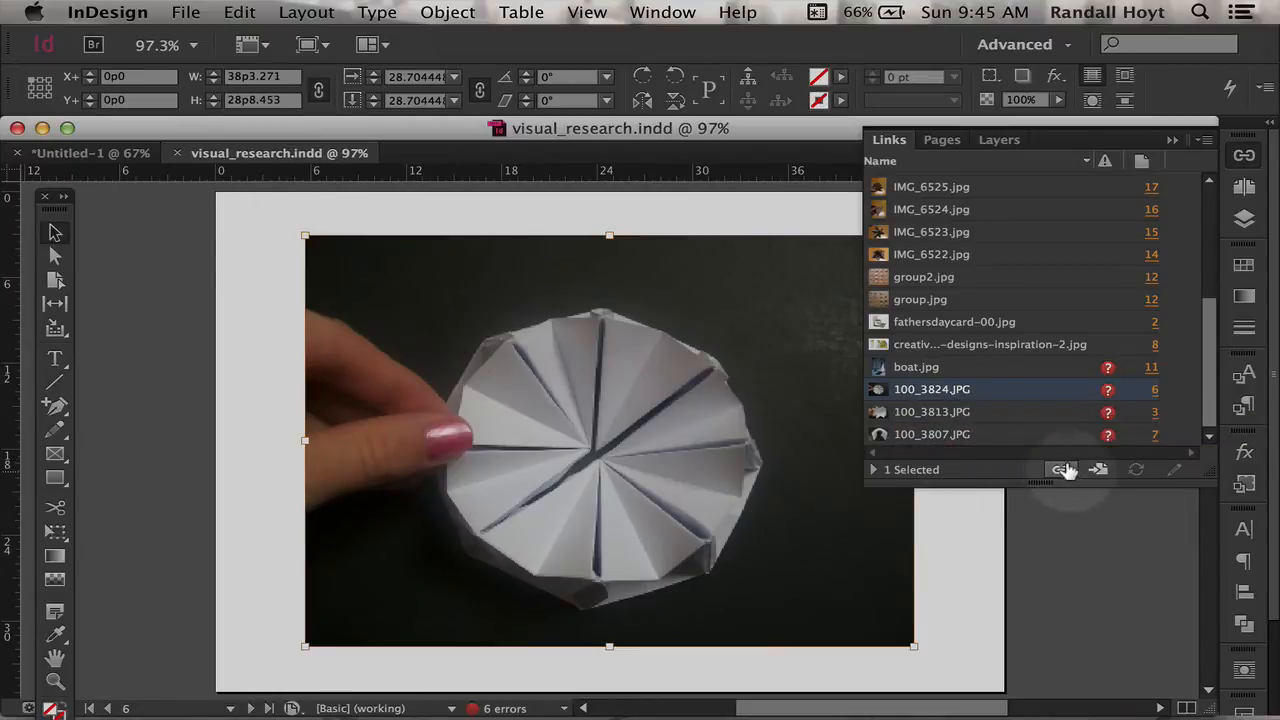
mouse_move(1058, 469)
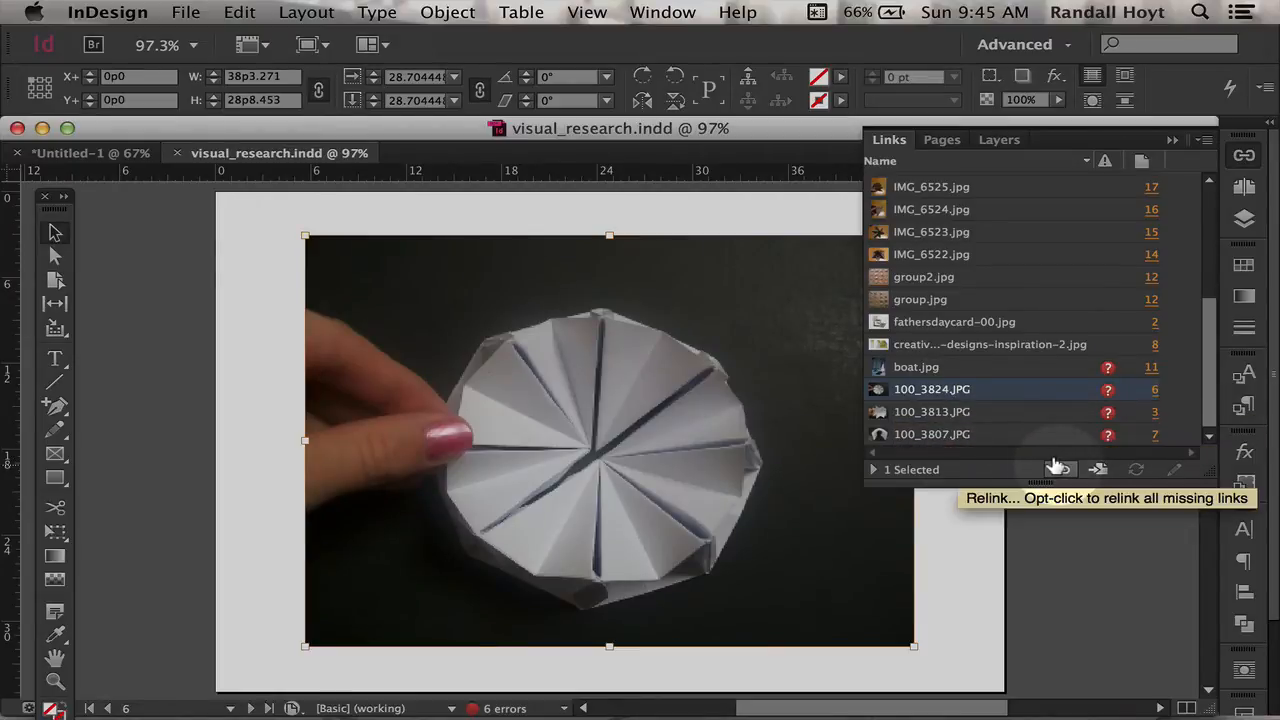
- Search for '100_' and pick the 100_3824.JPG copy in Desktop's more stuff folder
left_click(1057, 469)
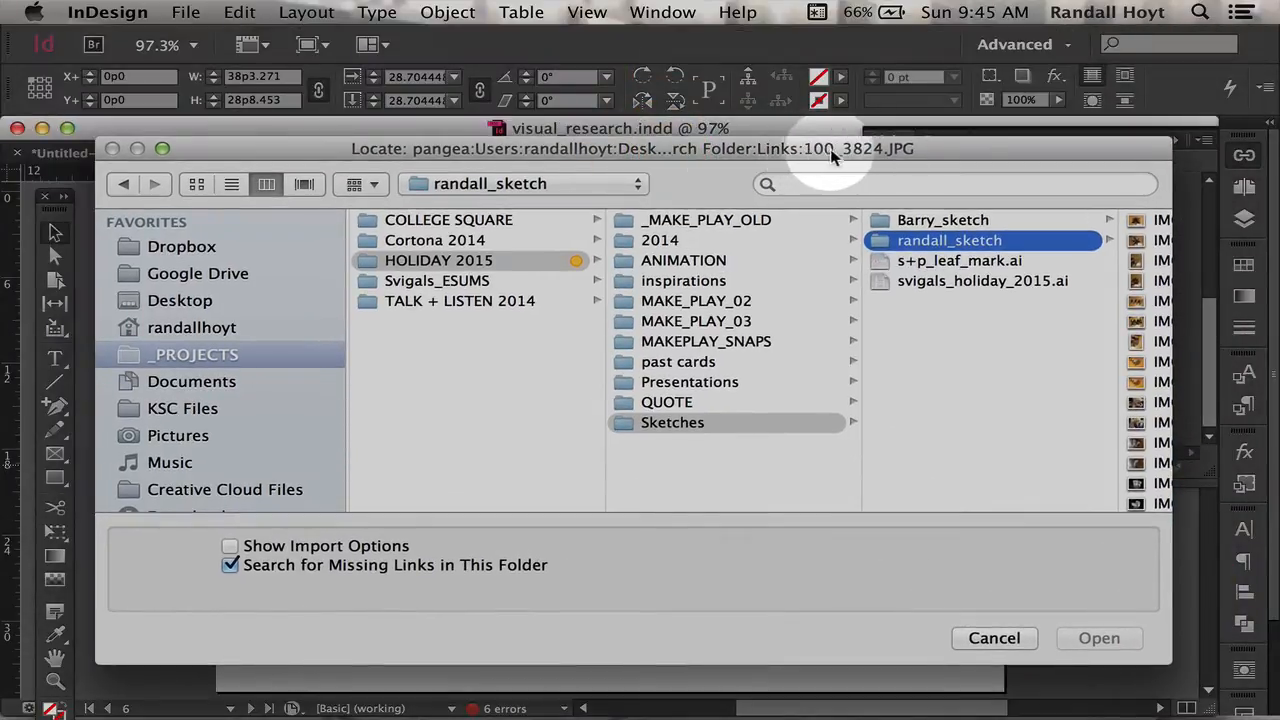
mouse_move(885, 155)
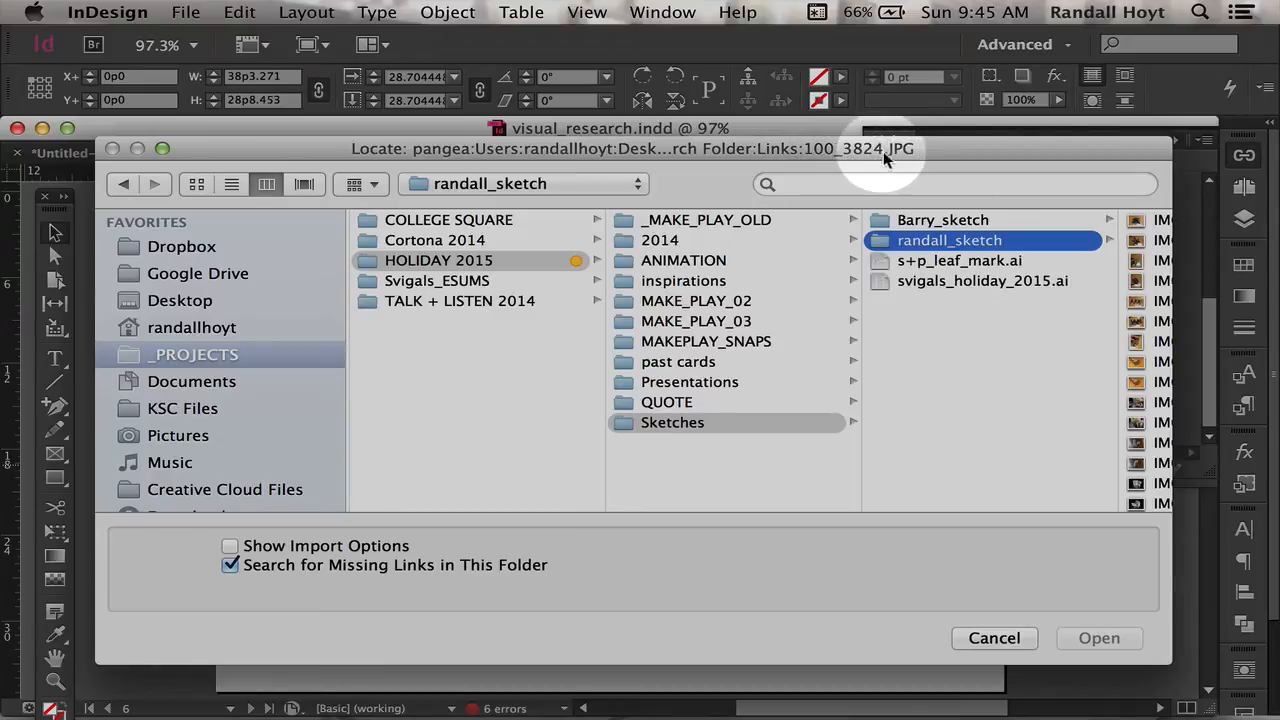
type("100")
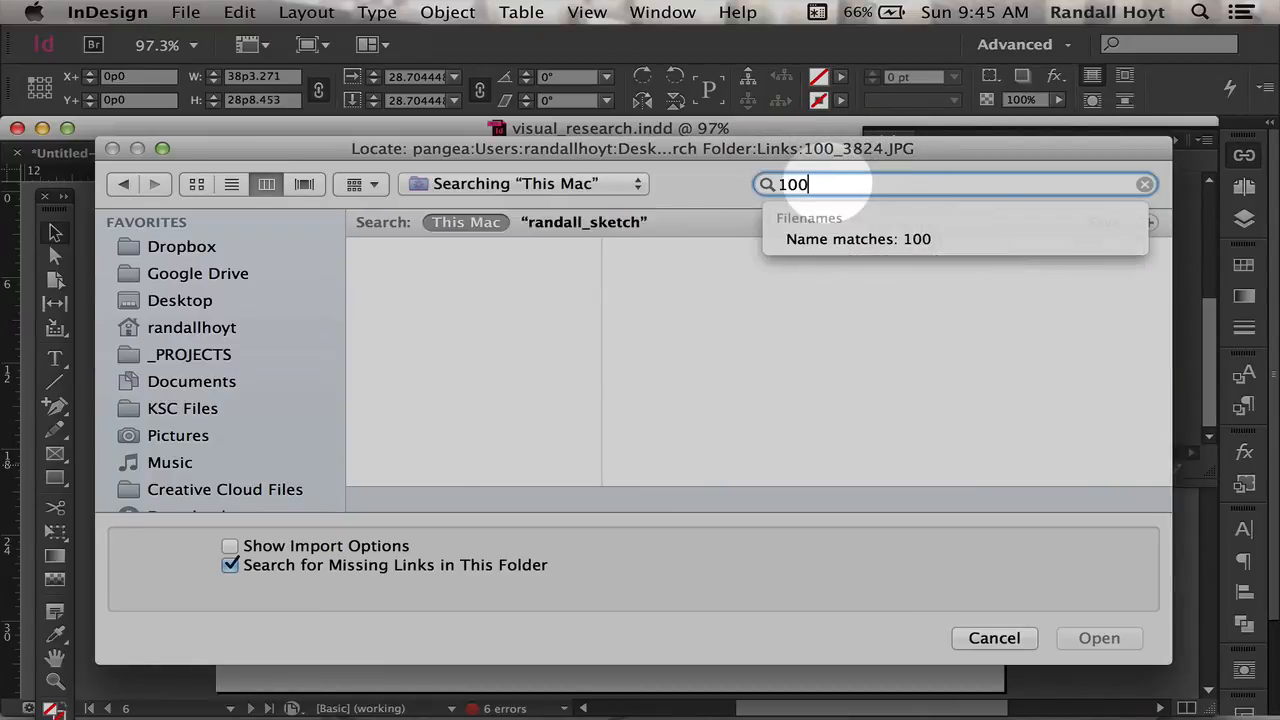
type("_")
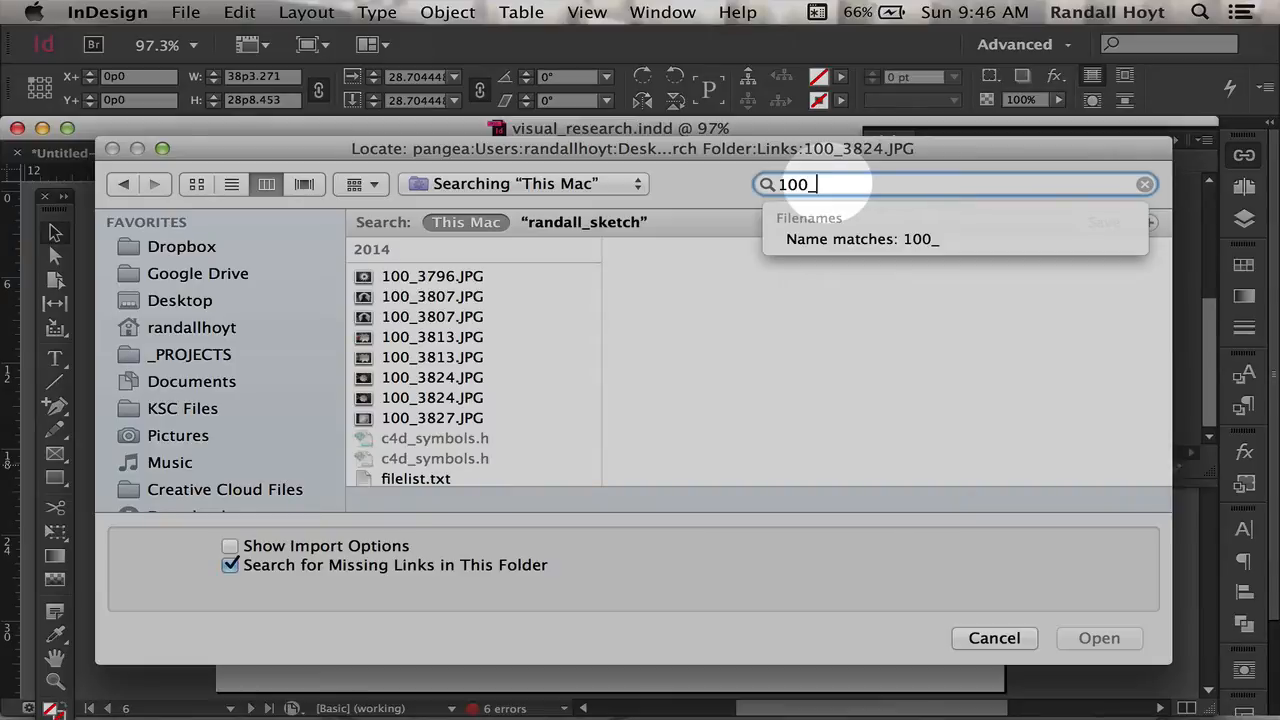
mouse_move(428, 407)
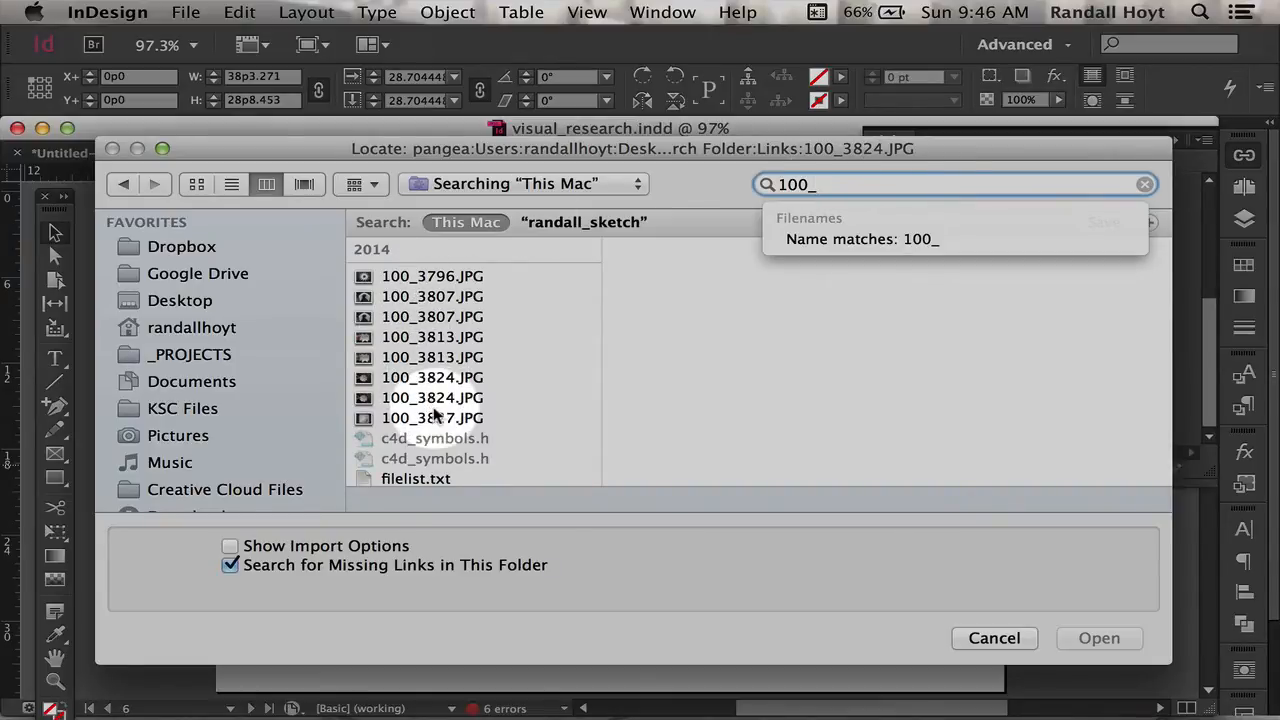
left_click(431, 377)
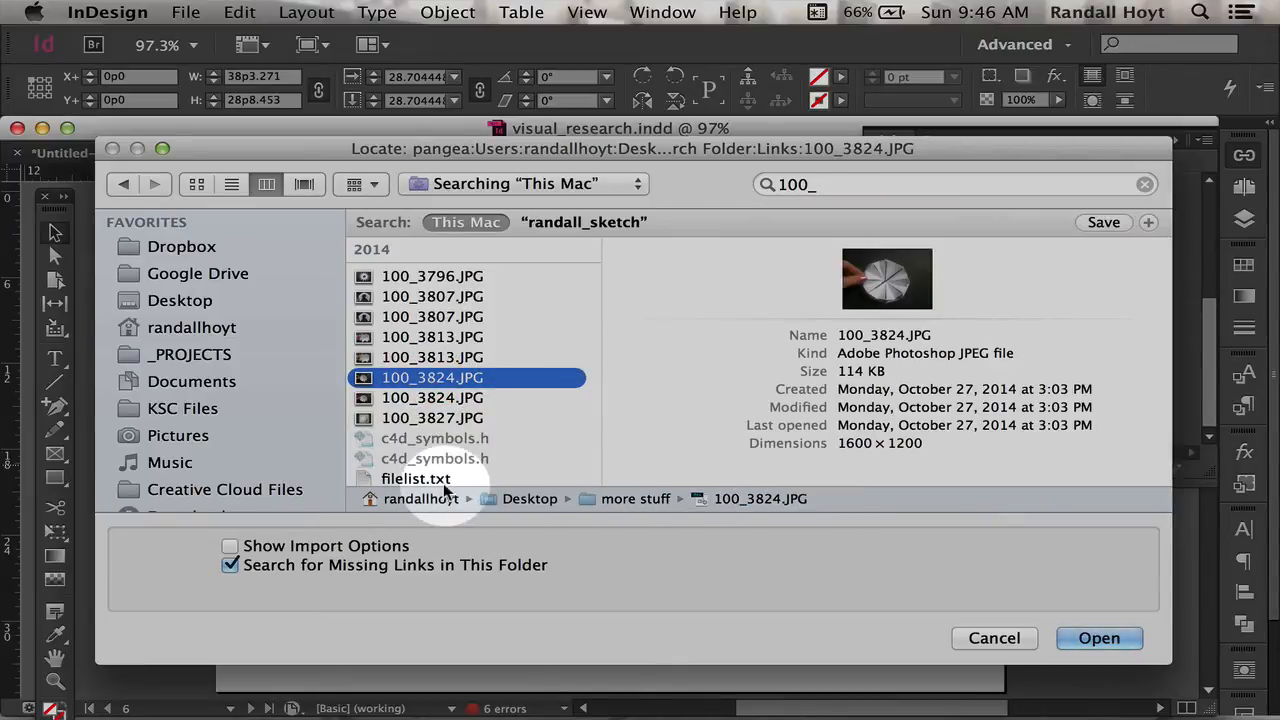
left_click(432, 397)
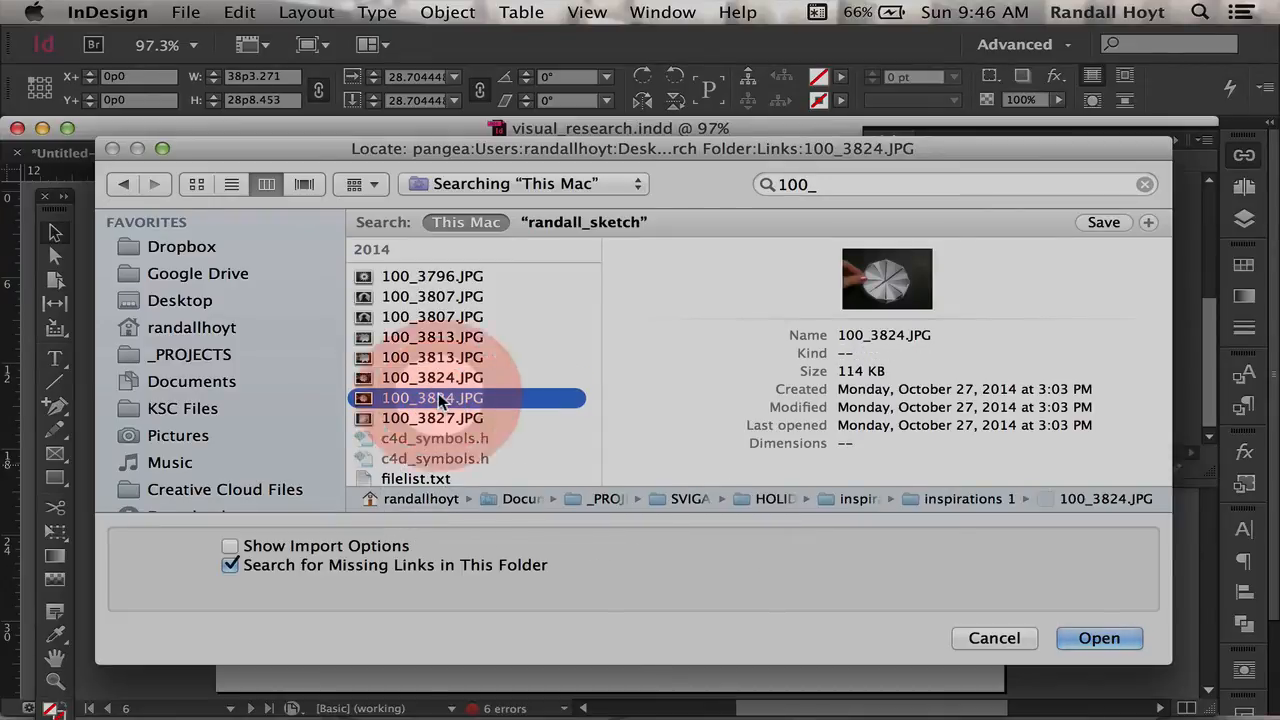
left_click(432, 397)
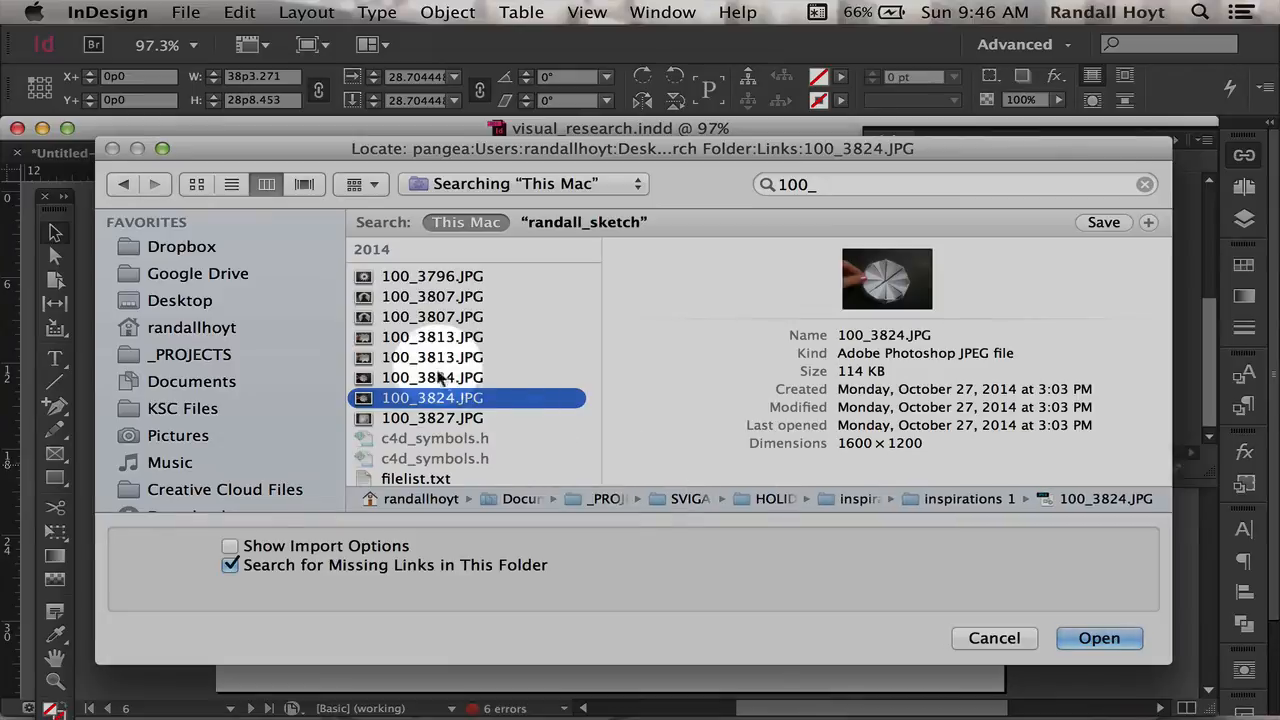
left_click(432, 377)
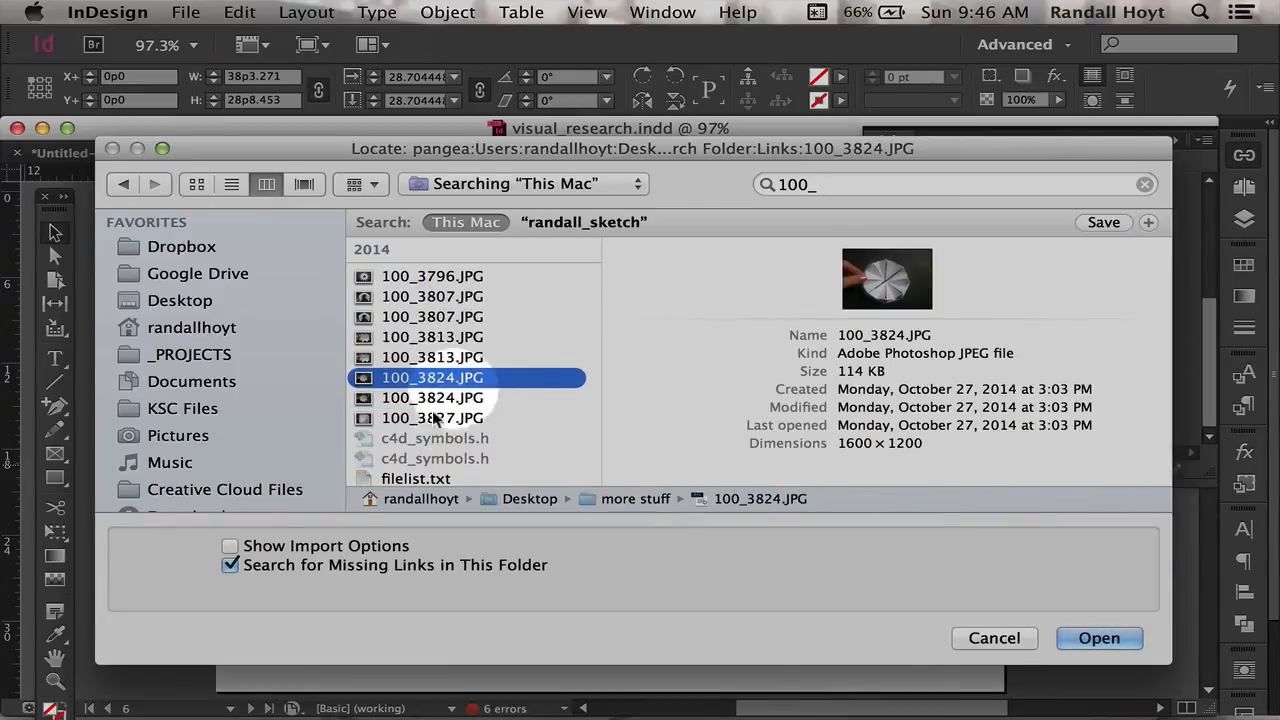
mouse_move(745, 475)
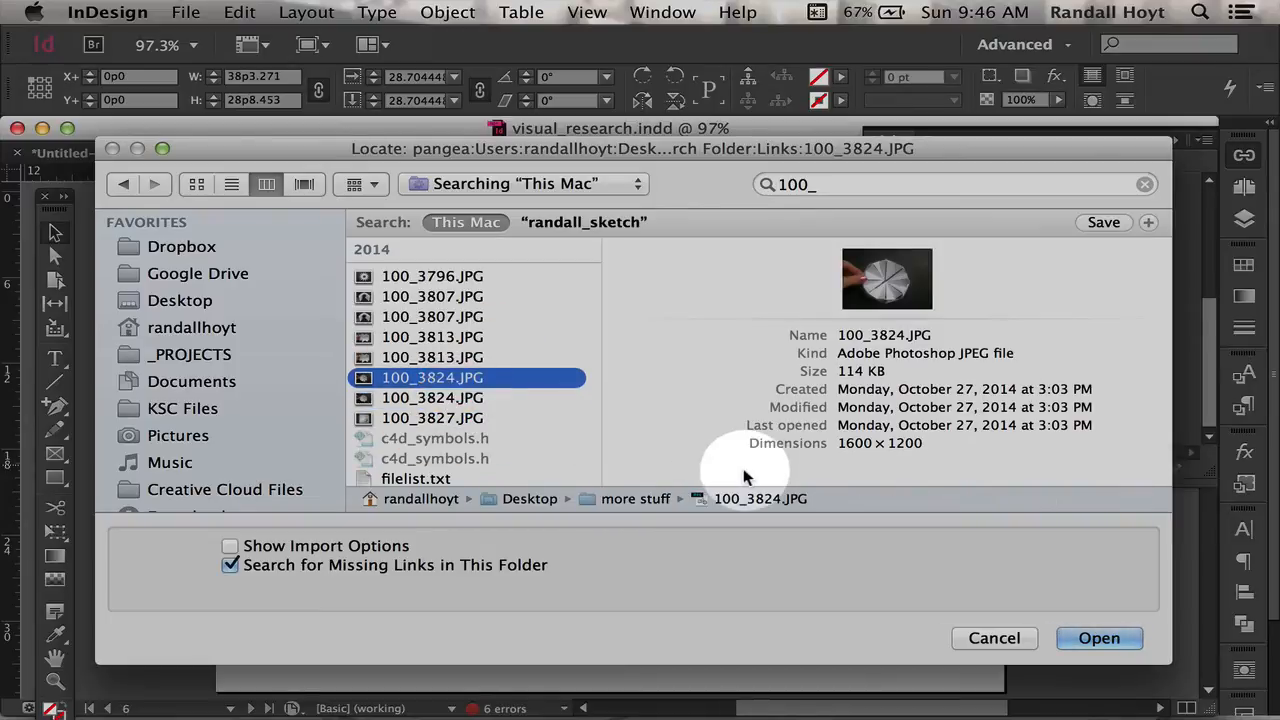
mouse_move(1098, 638)
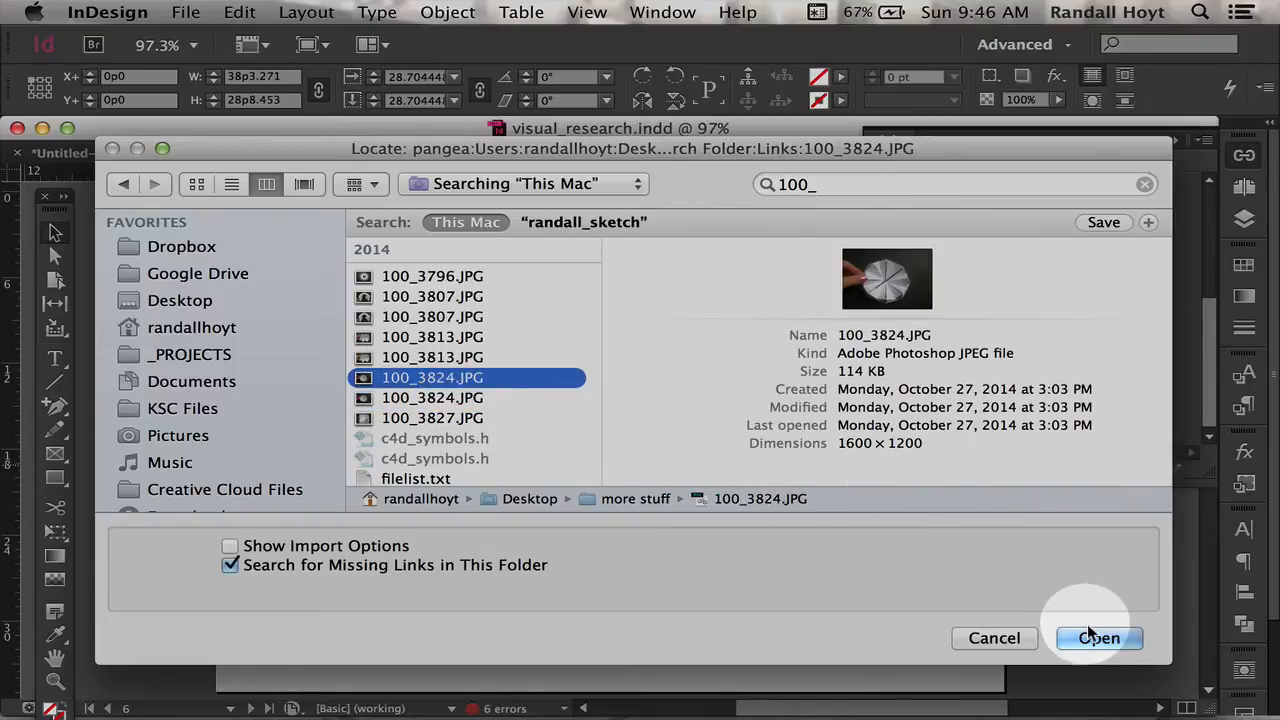
- Relink 100_3824.JPG and acknowledge the five other relinked missing links
left_click(1098, 638)
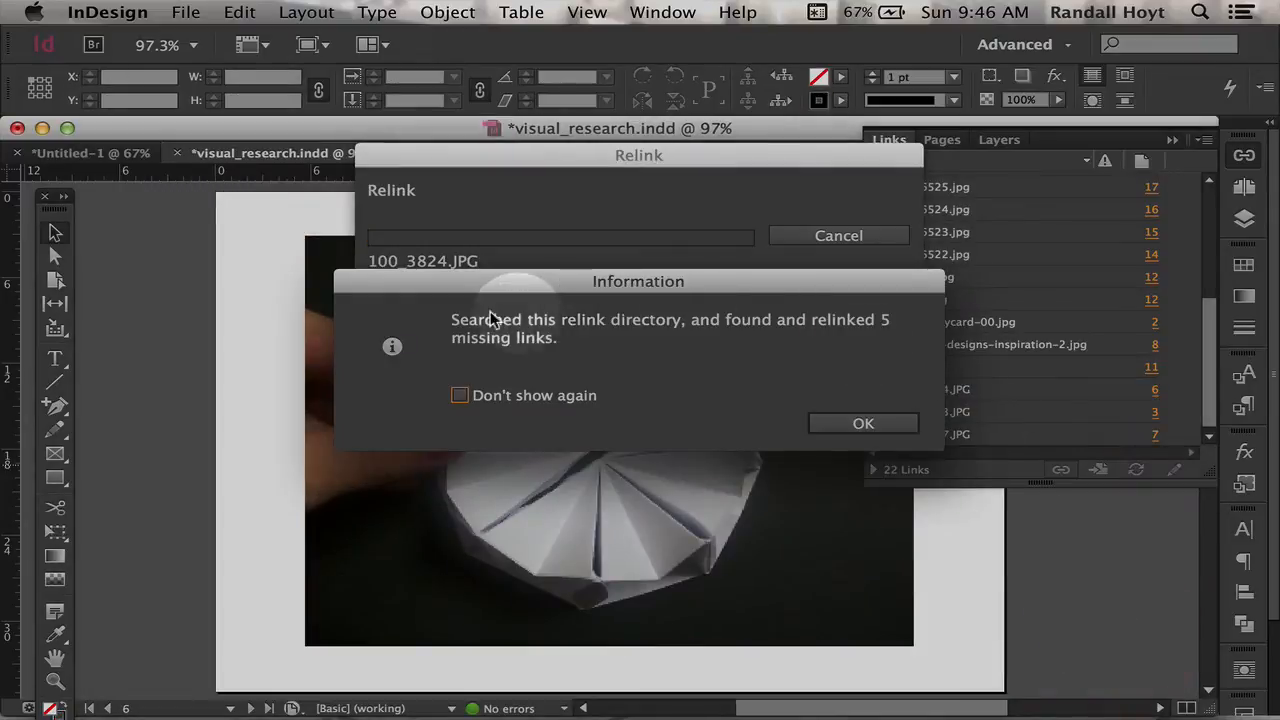
mouse_move(725, 330)
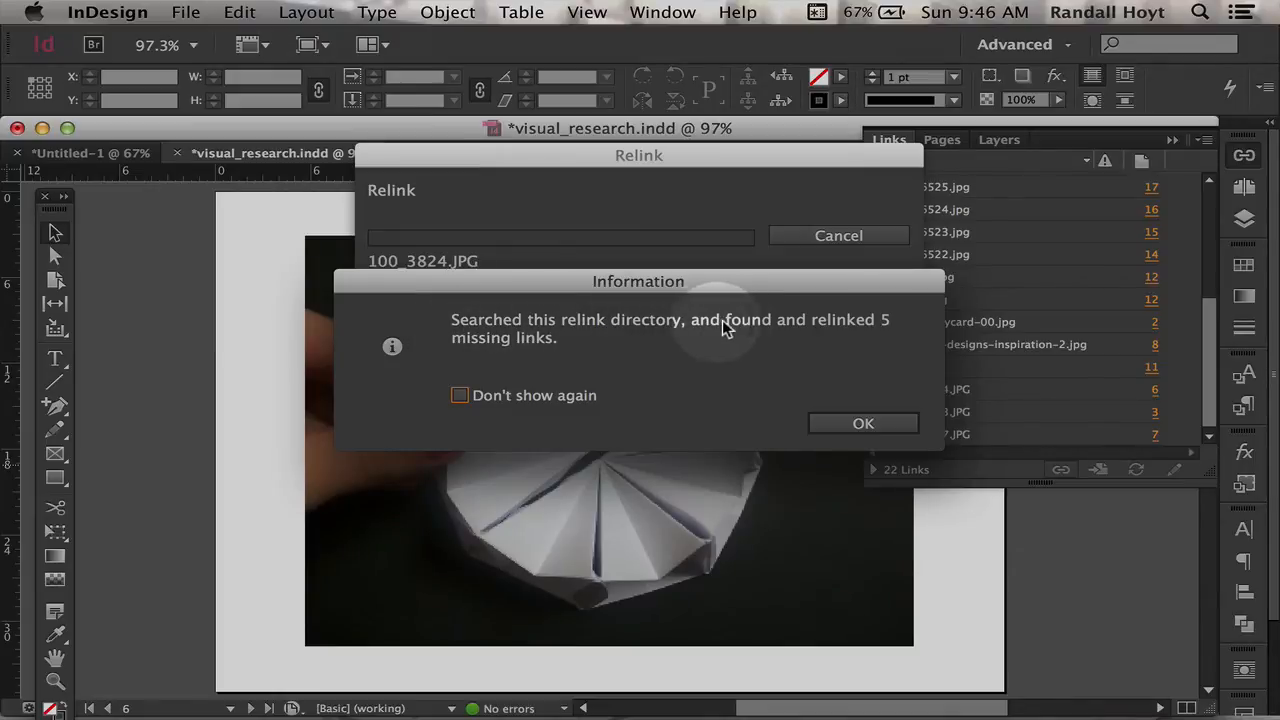
mouse_move(680, 343)
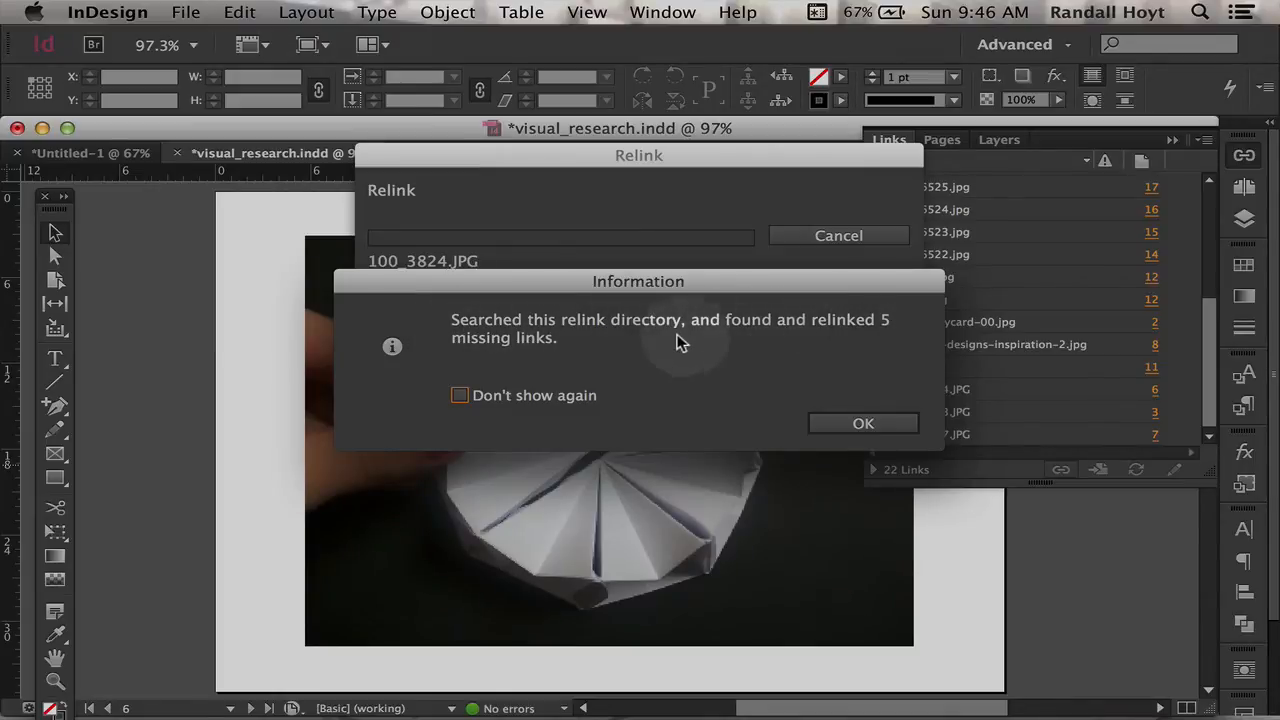
mouse_move(779, 413)
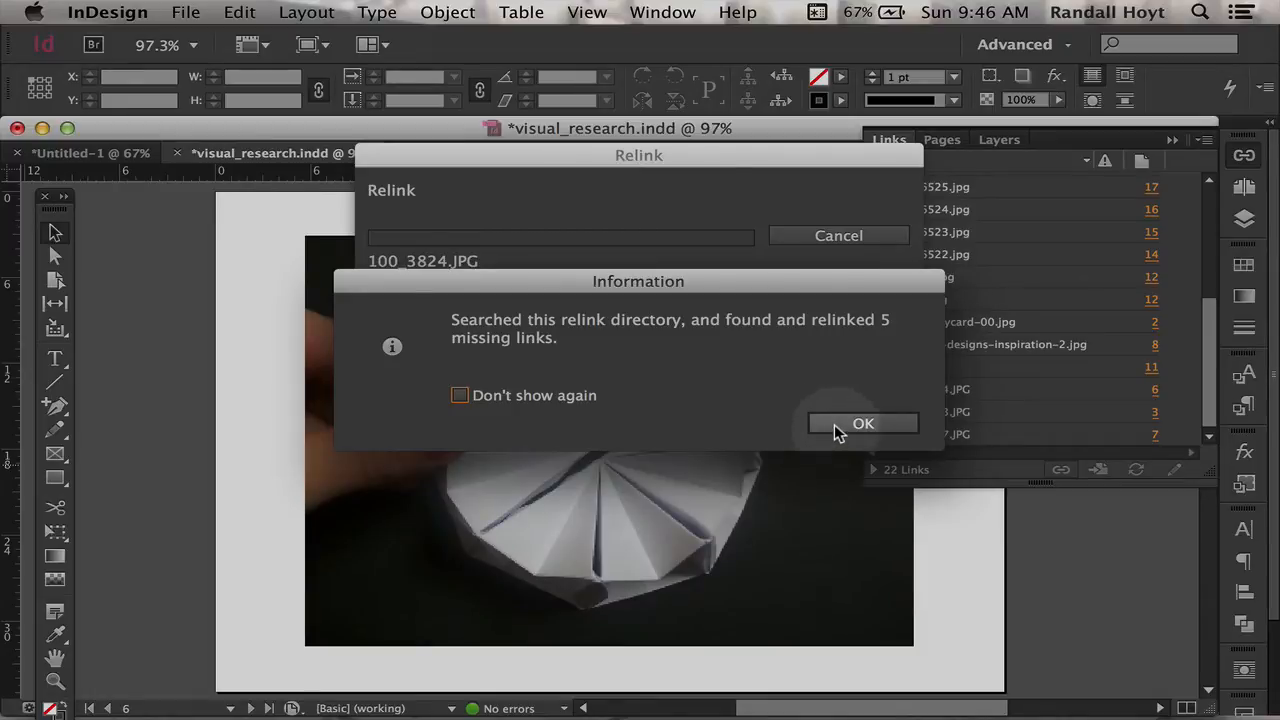
left_click(863, 423)
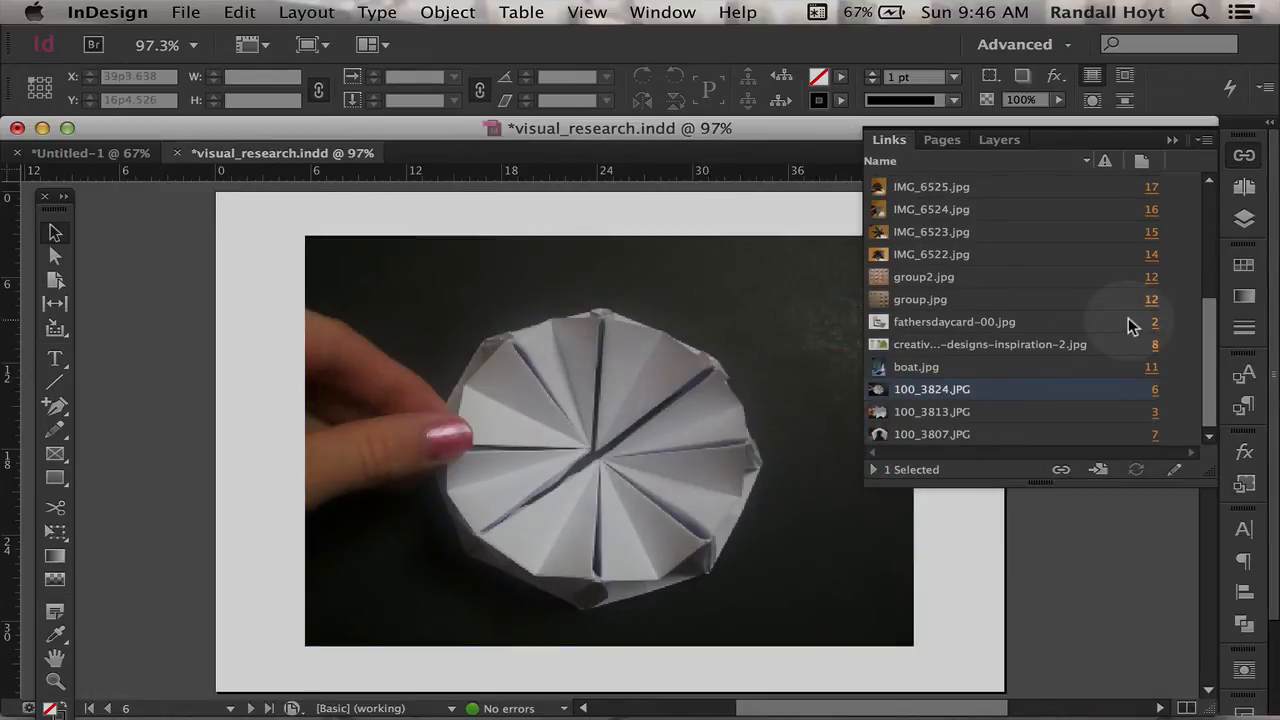
scroll("up", 3)
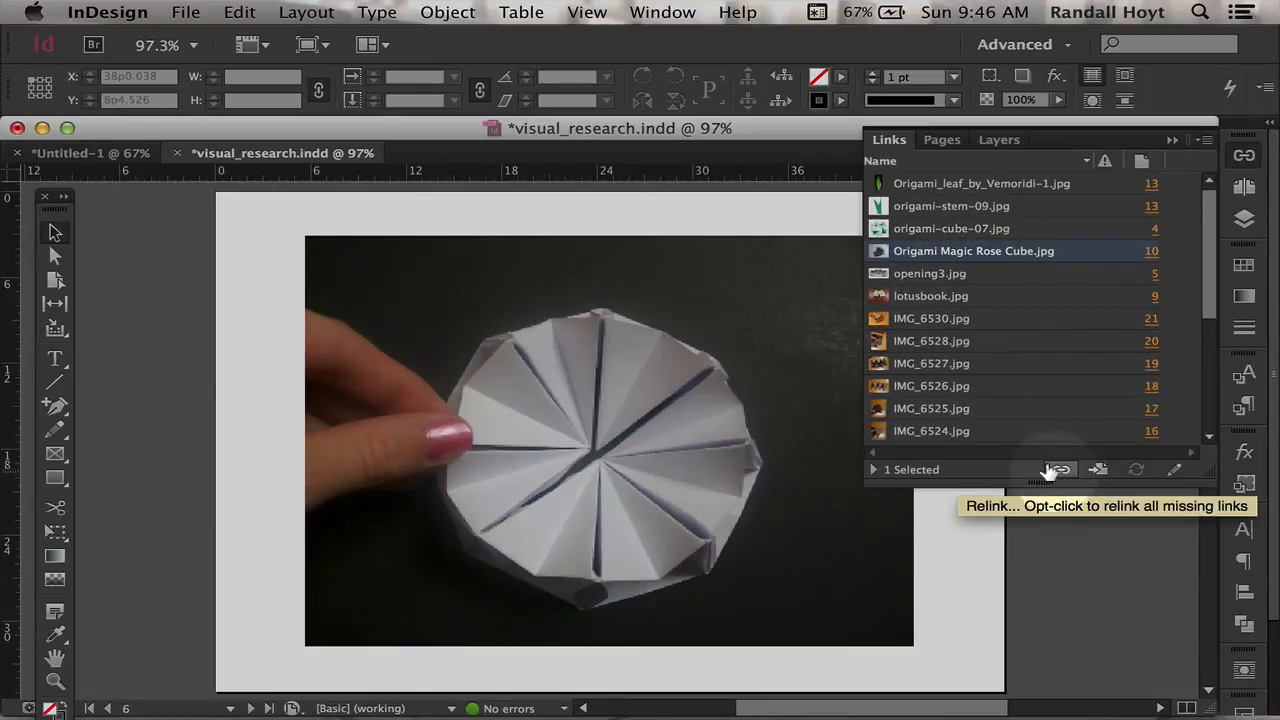
- Relink Origami Magic Rose Cube.jpg to the copy in more stuff
left_click(1057, 470)
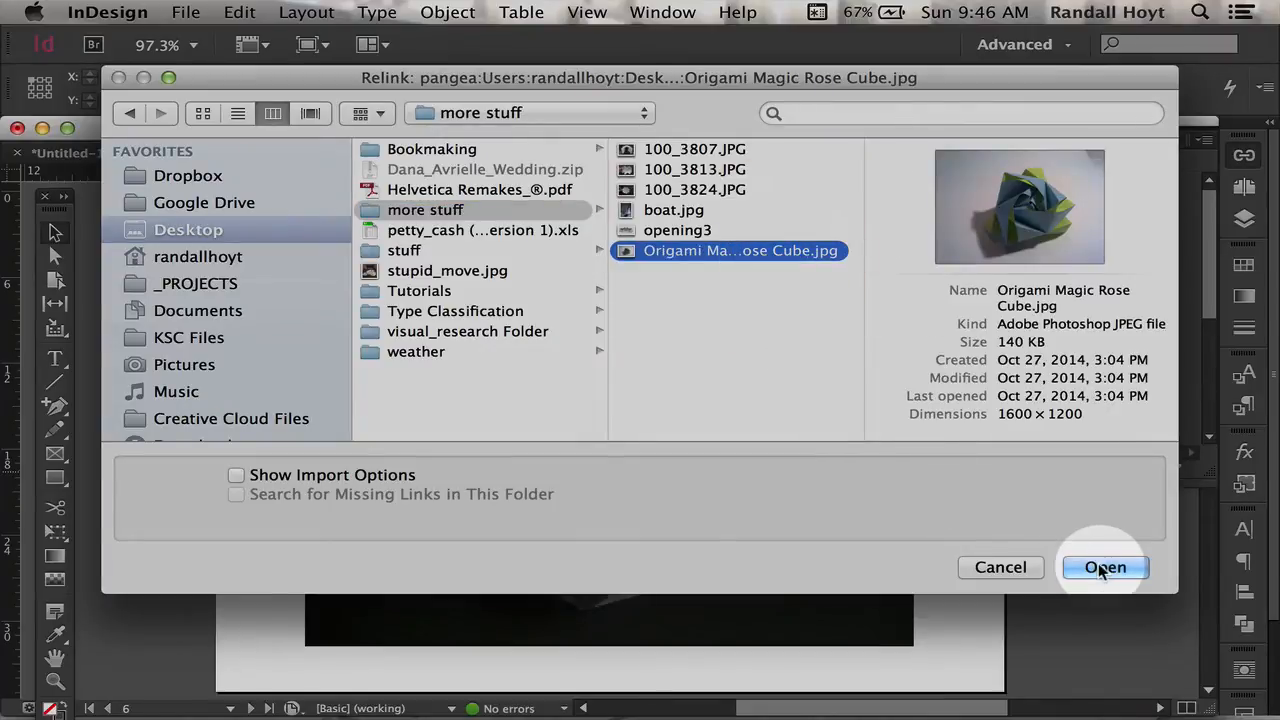
left_click(1105, 567)
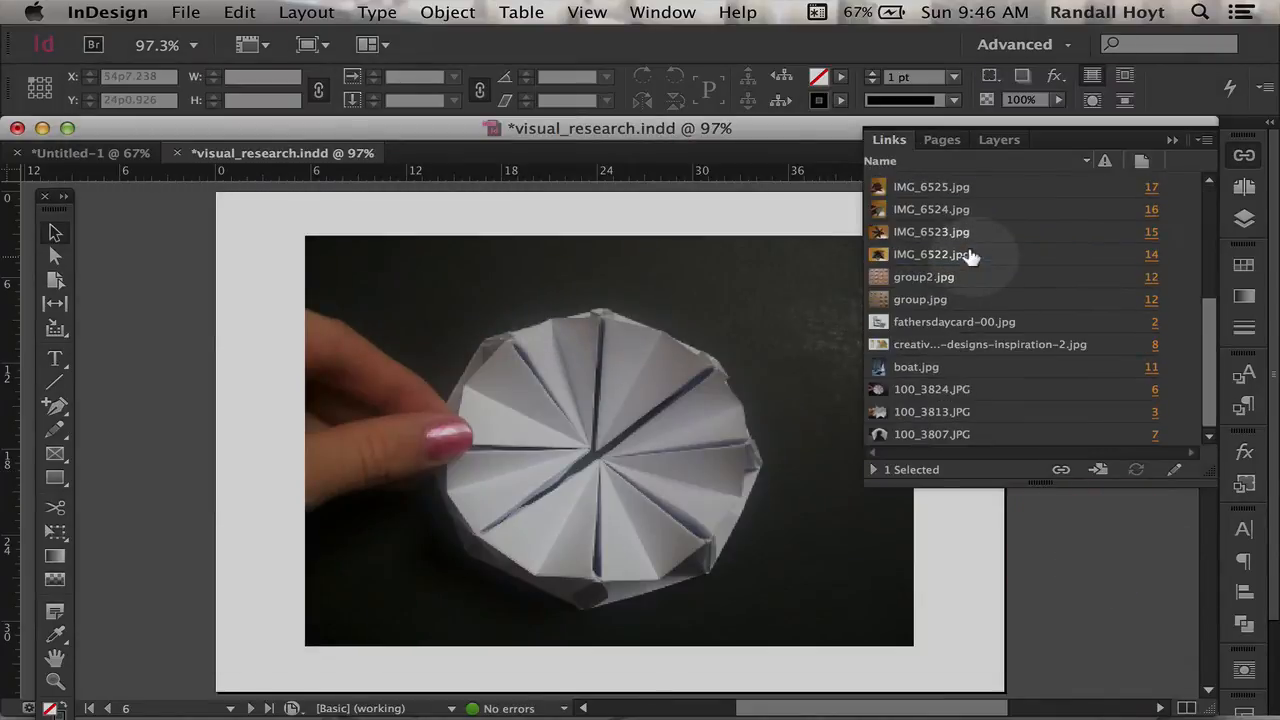
scroll("up", 3)
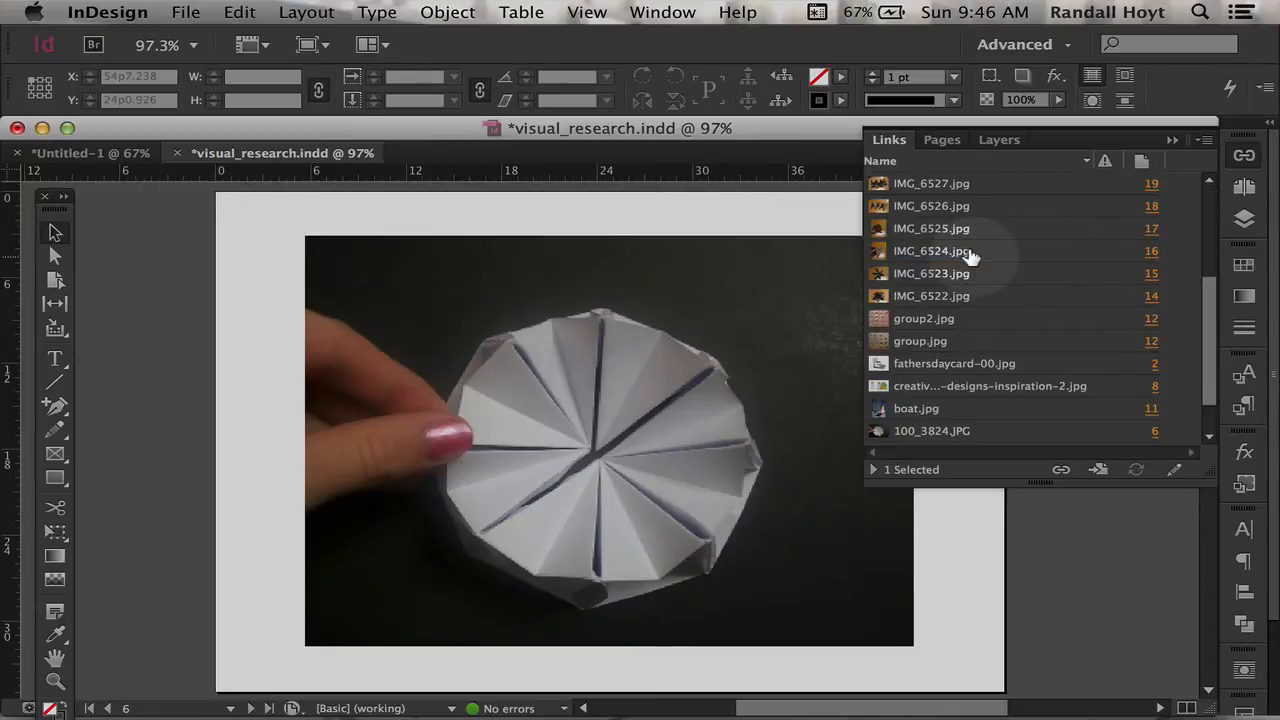
- Go to Package… in the File menu
left_click(186, 12)
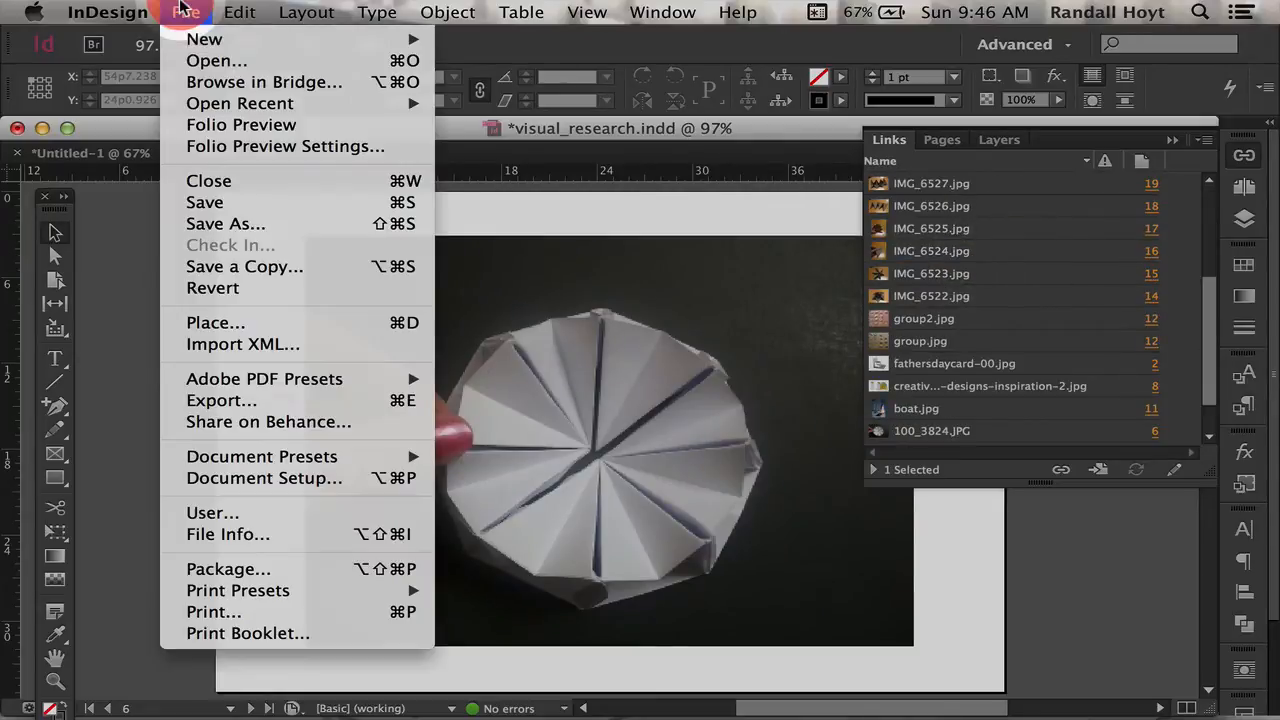
mouse_move(261, 456)
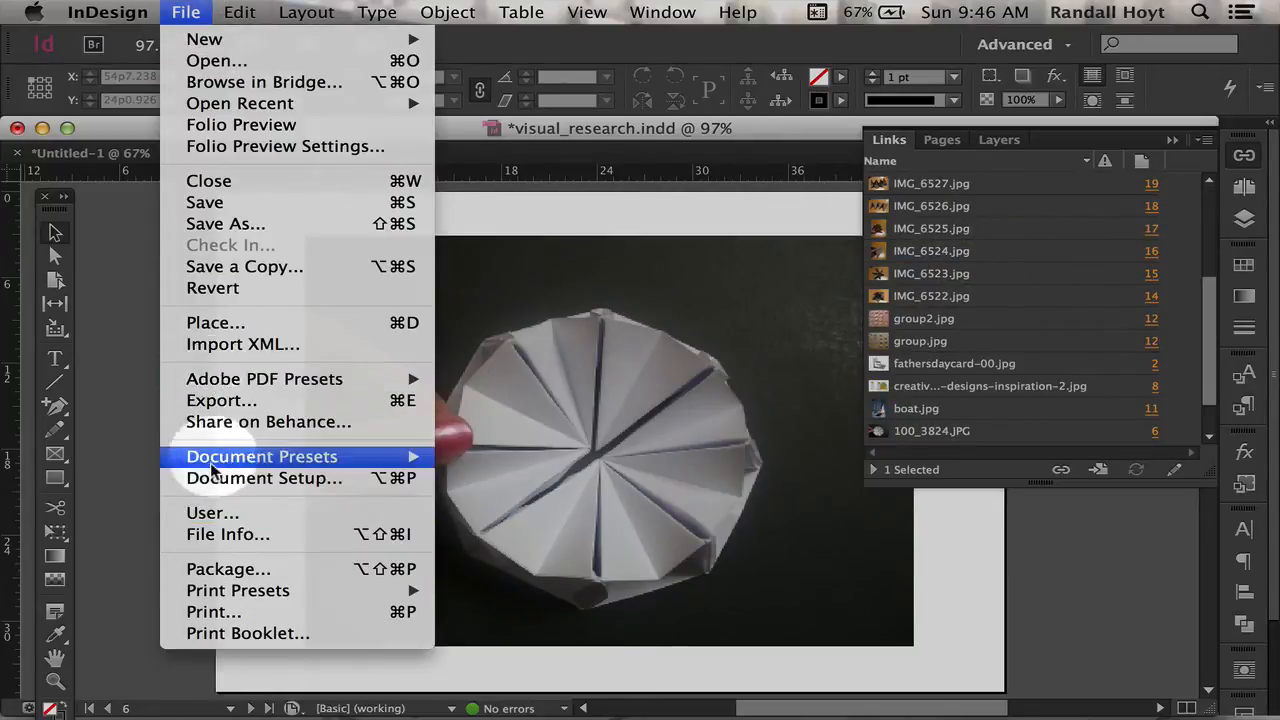
mouse_move(228, 569)
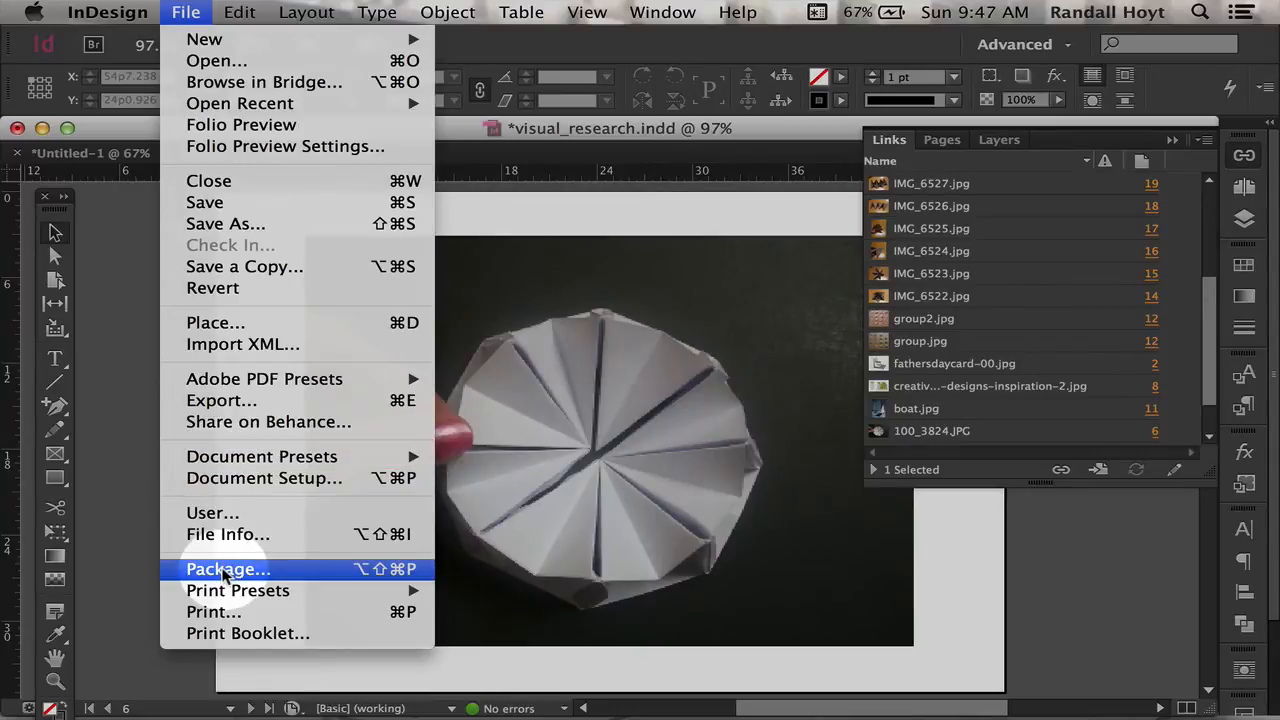
left_click(227, 569)
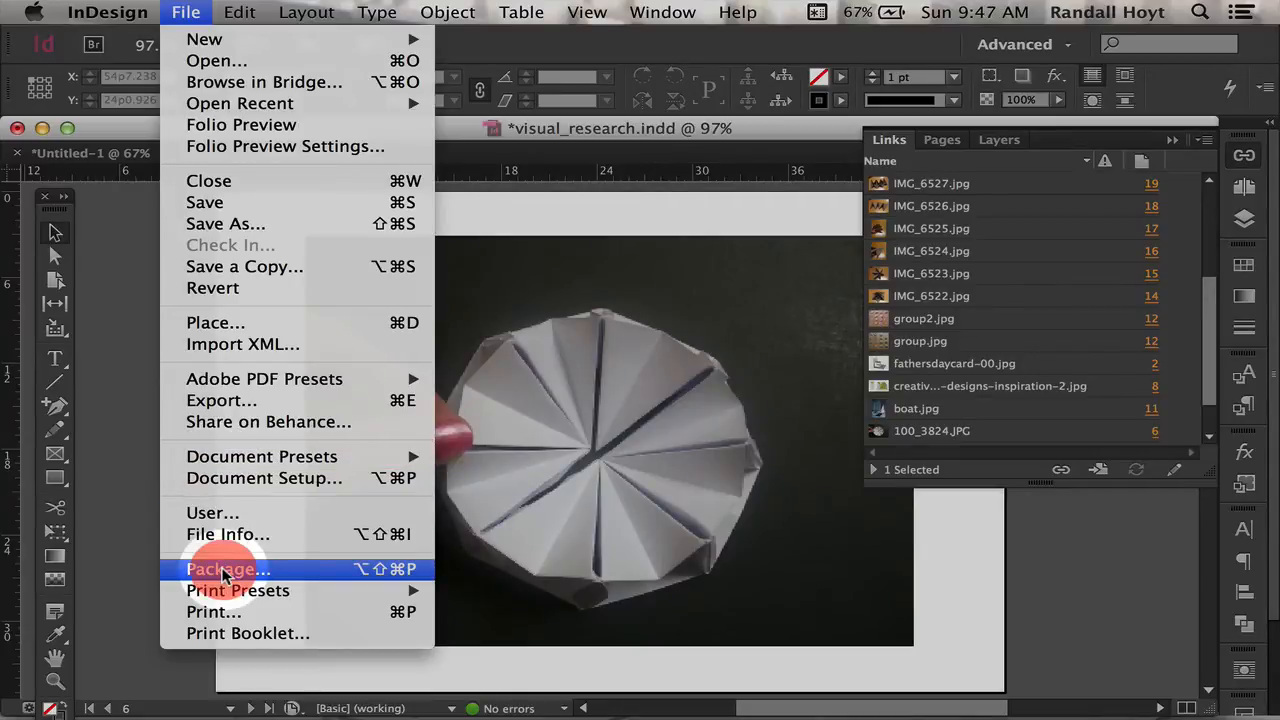
- Open Package and review Fonts, Links and Images, Print Settings, then Summary
left_click(228, 569)
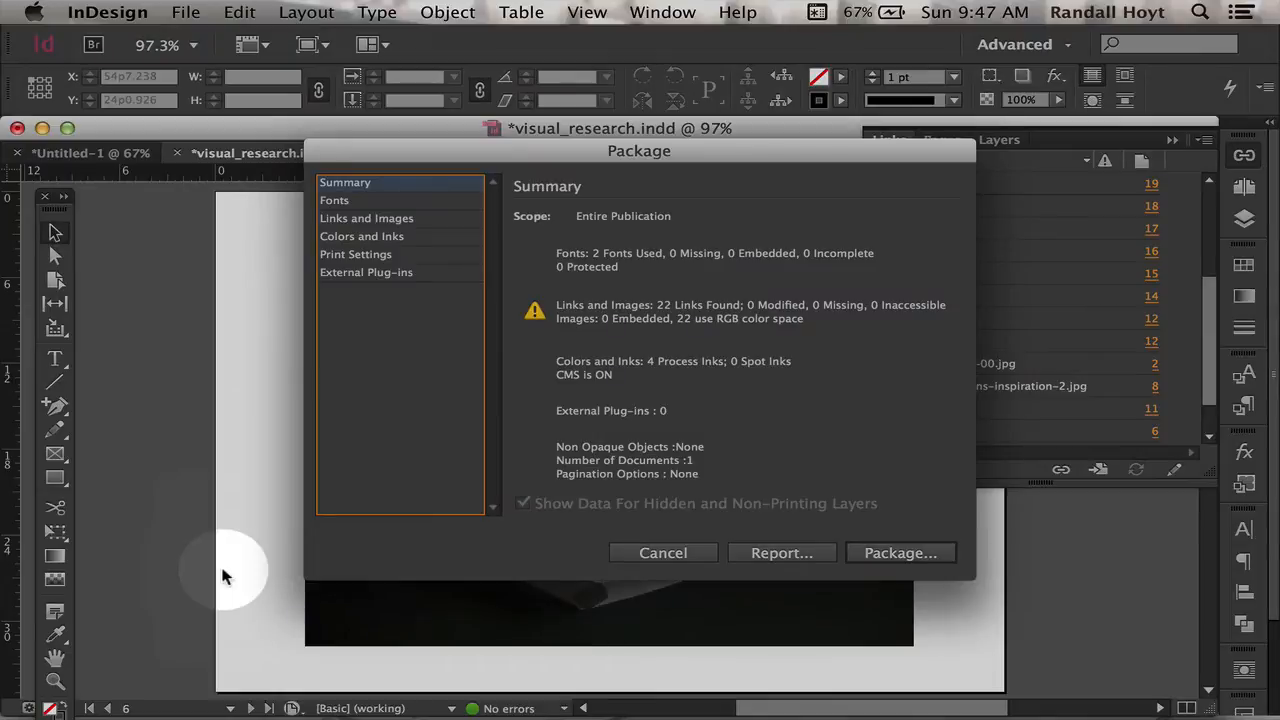
mouse_move(418, 502)
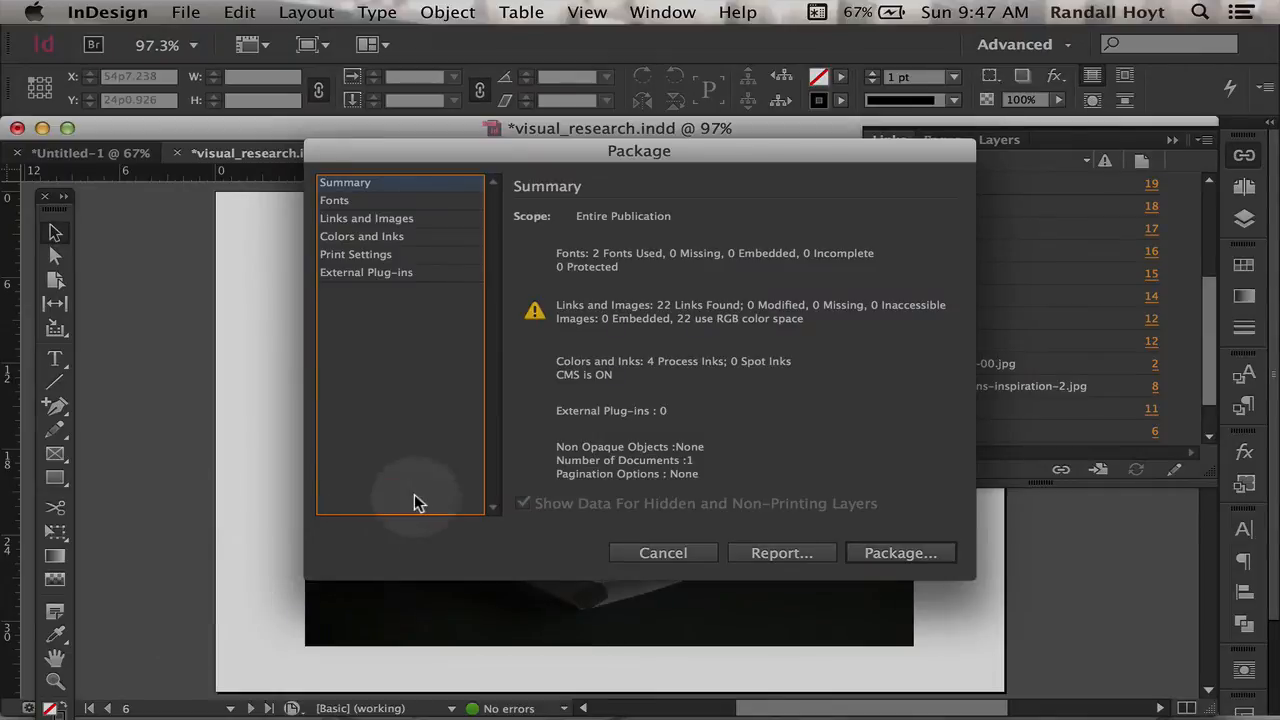
mouse_move(320, 180)
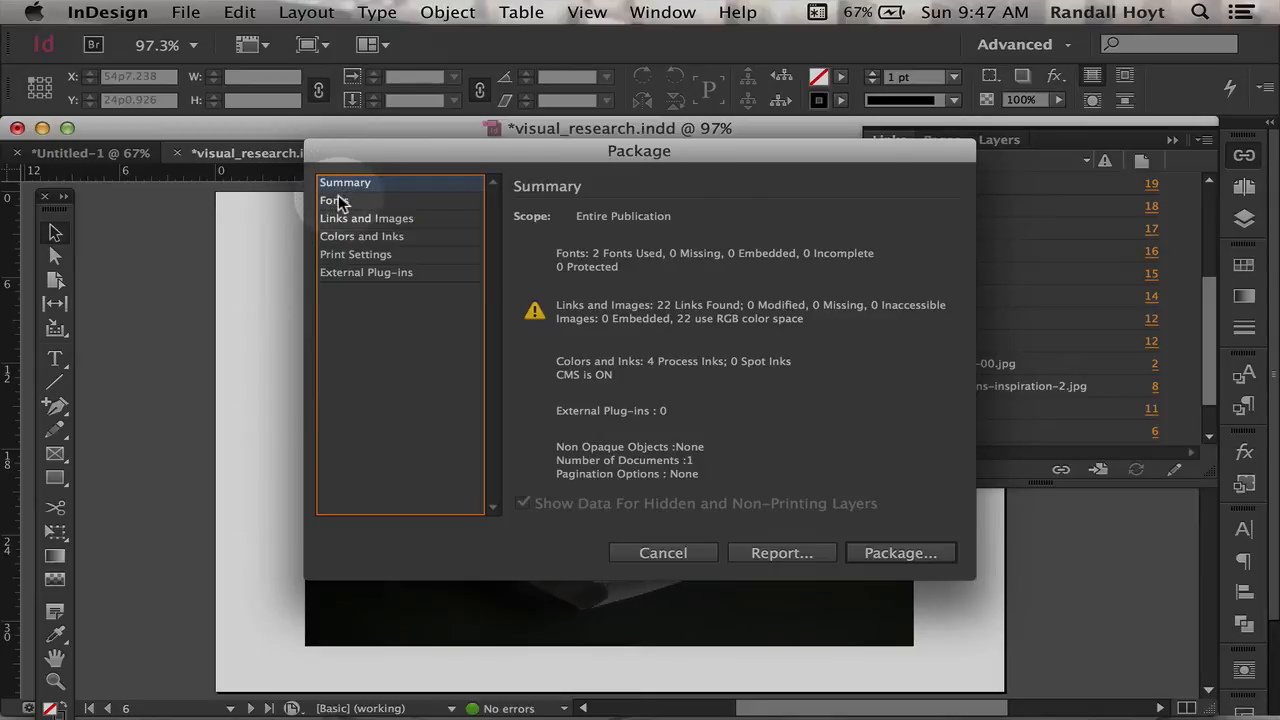
left_click(334, 200)
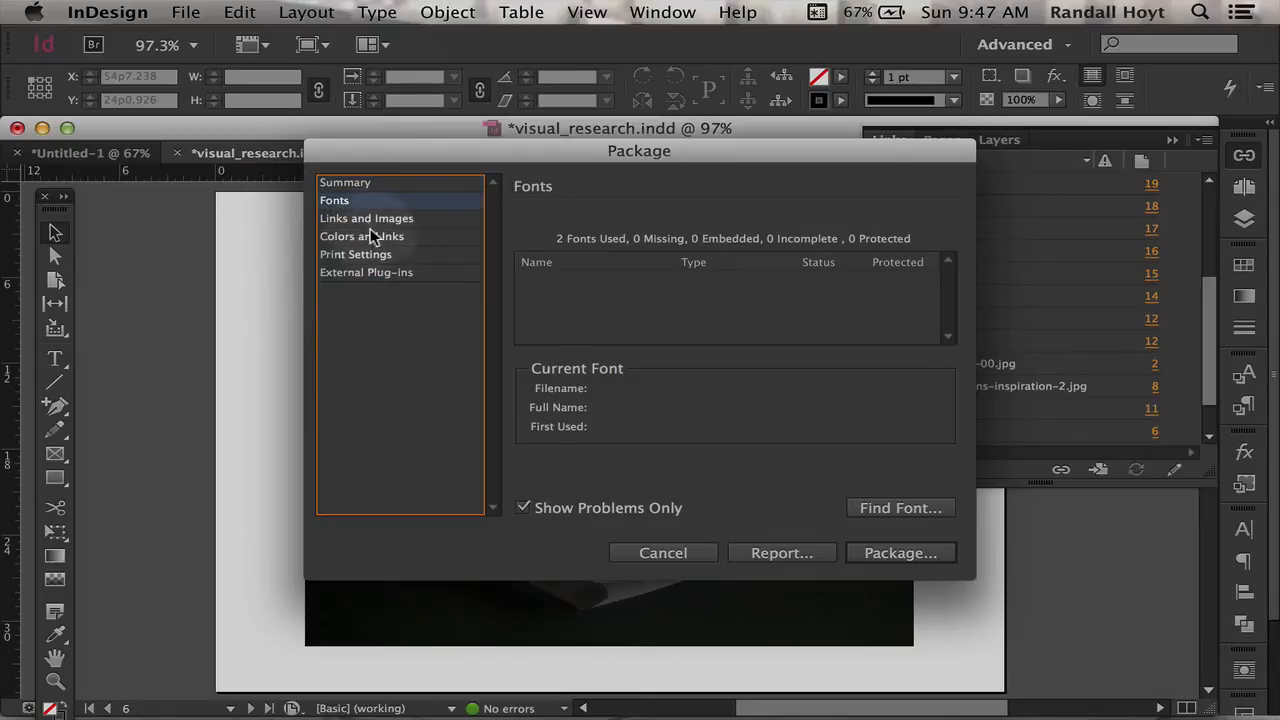
left_click(366, 218)
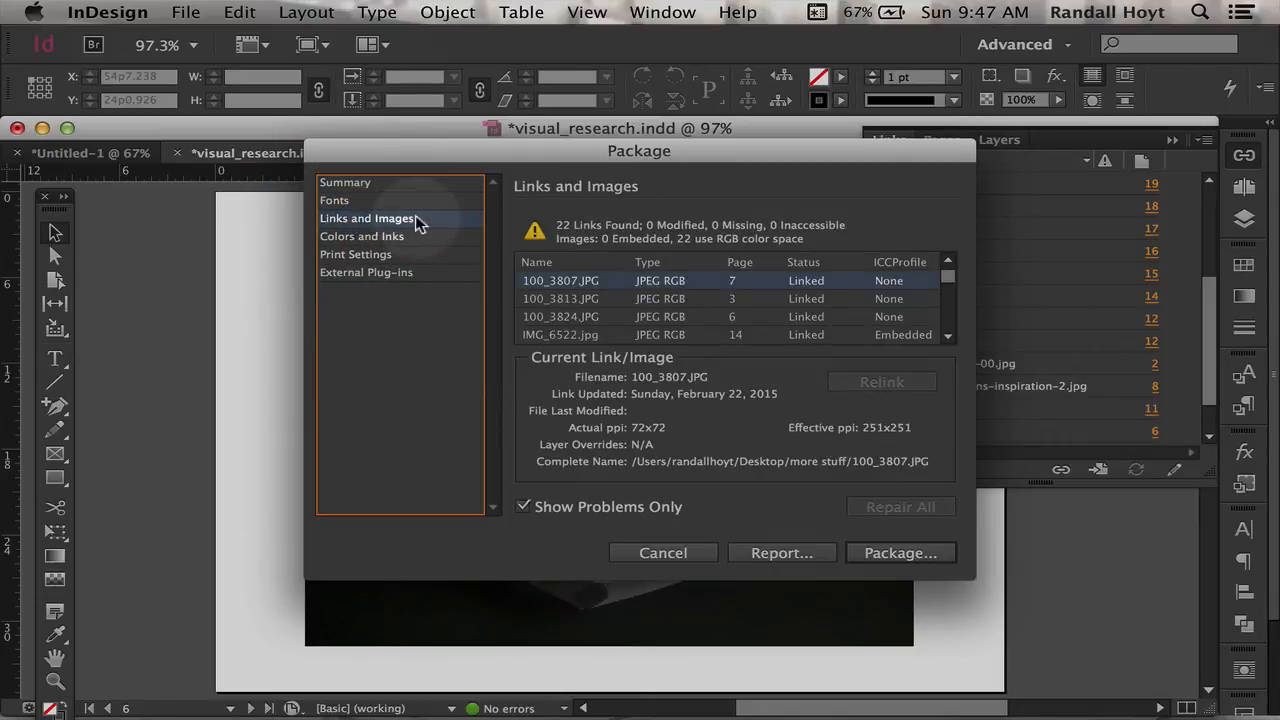
left_click(355, 254)
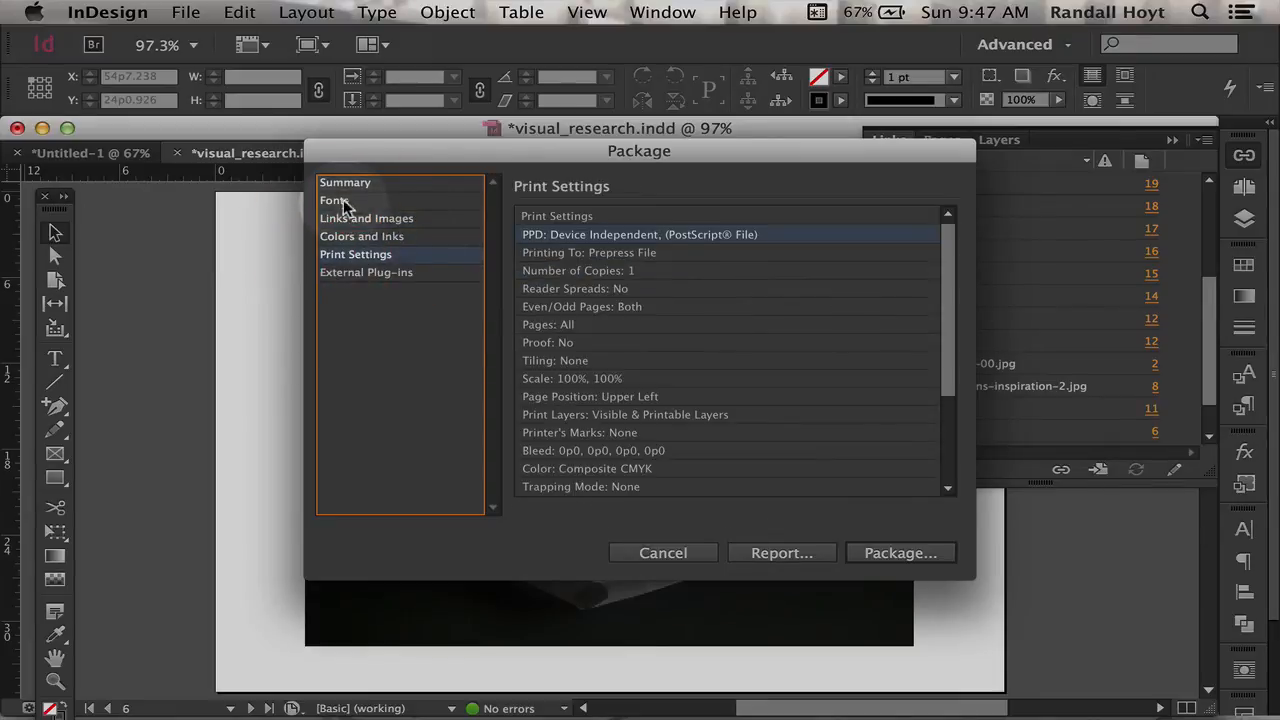
left_click(345, 182)
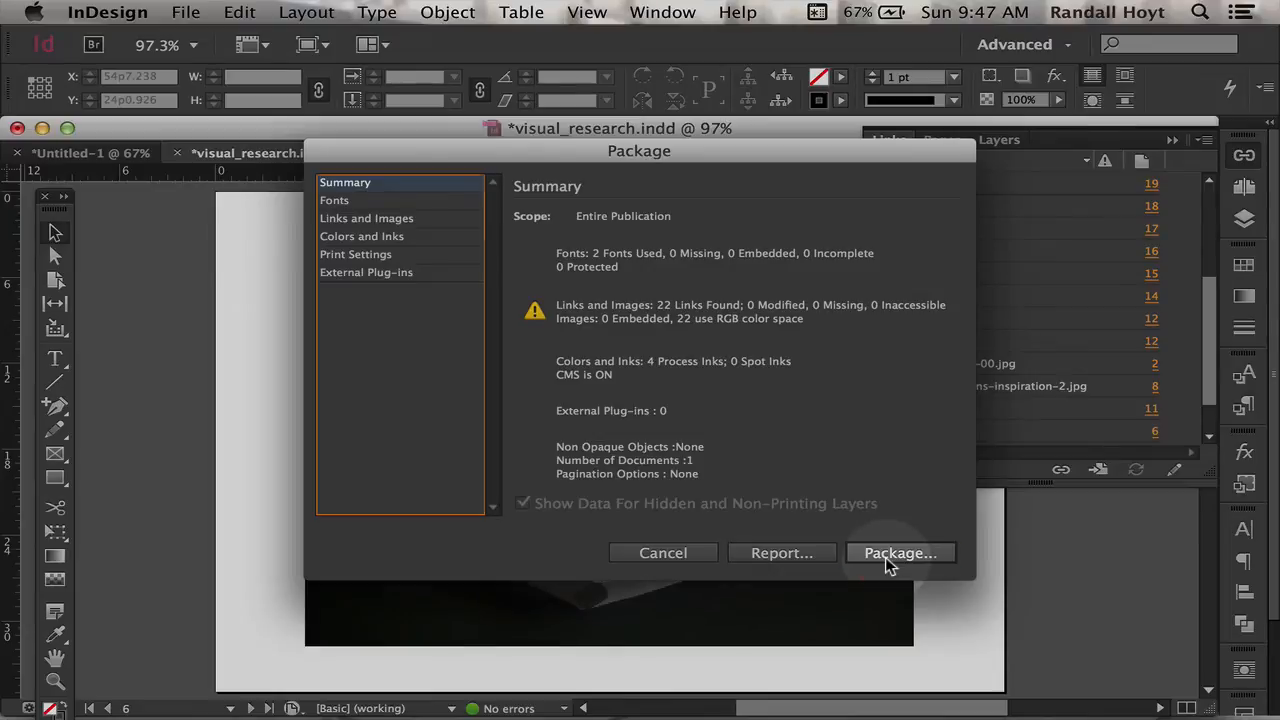
- Save visual_research.indd and continue past the default Printing Instructions
left_click(898, 553)
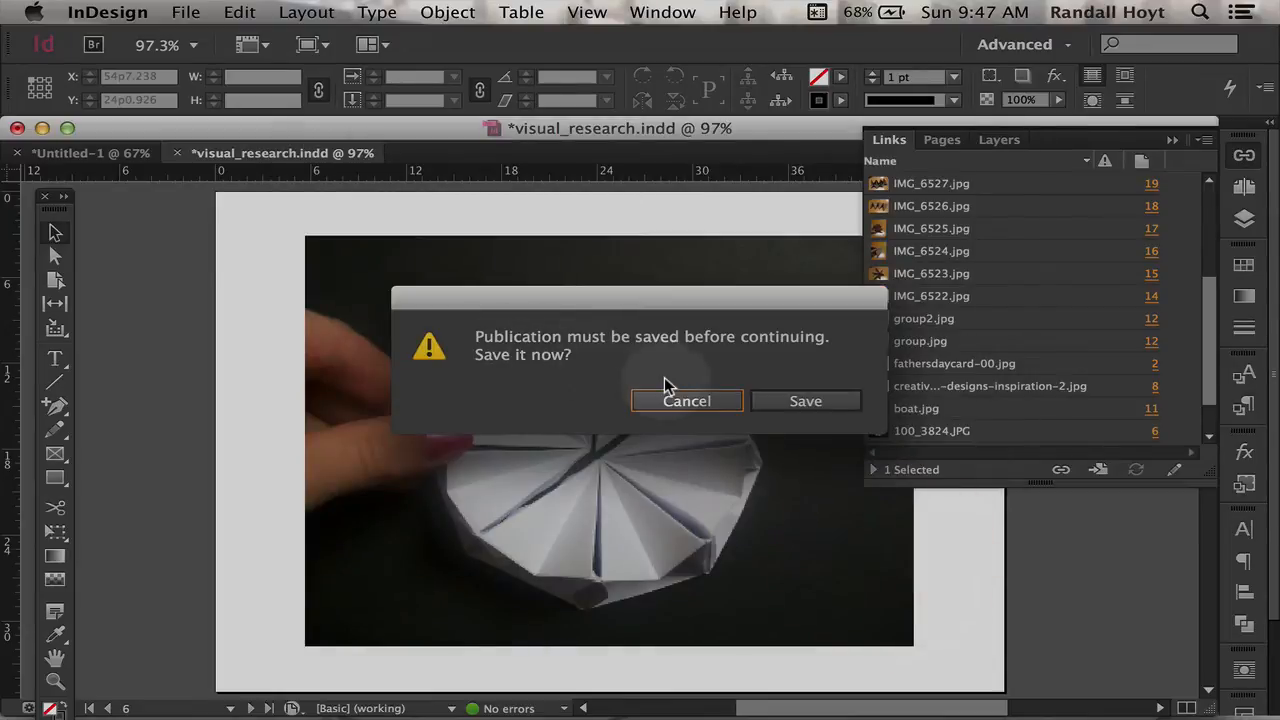
left_click(805, 400)
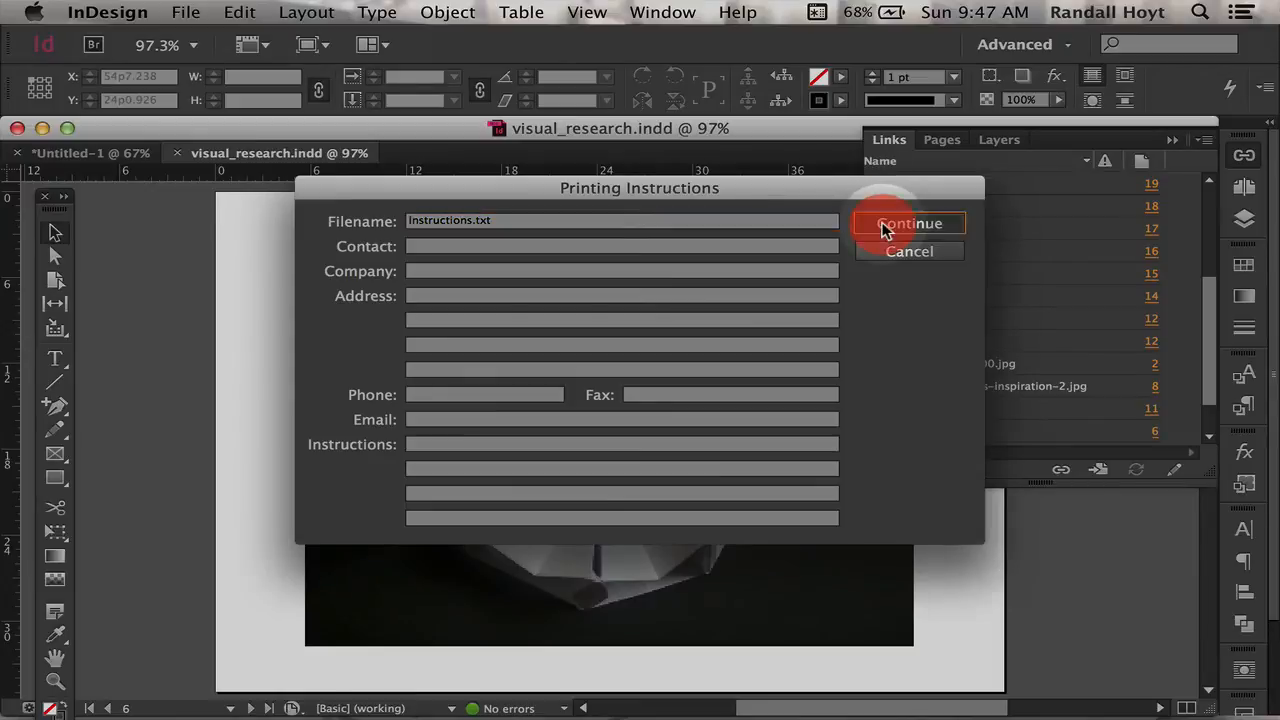
left_click(908, 223)
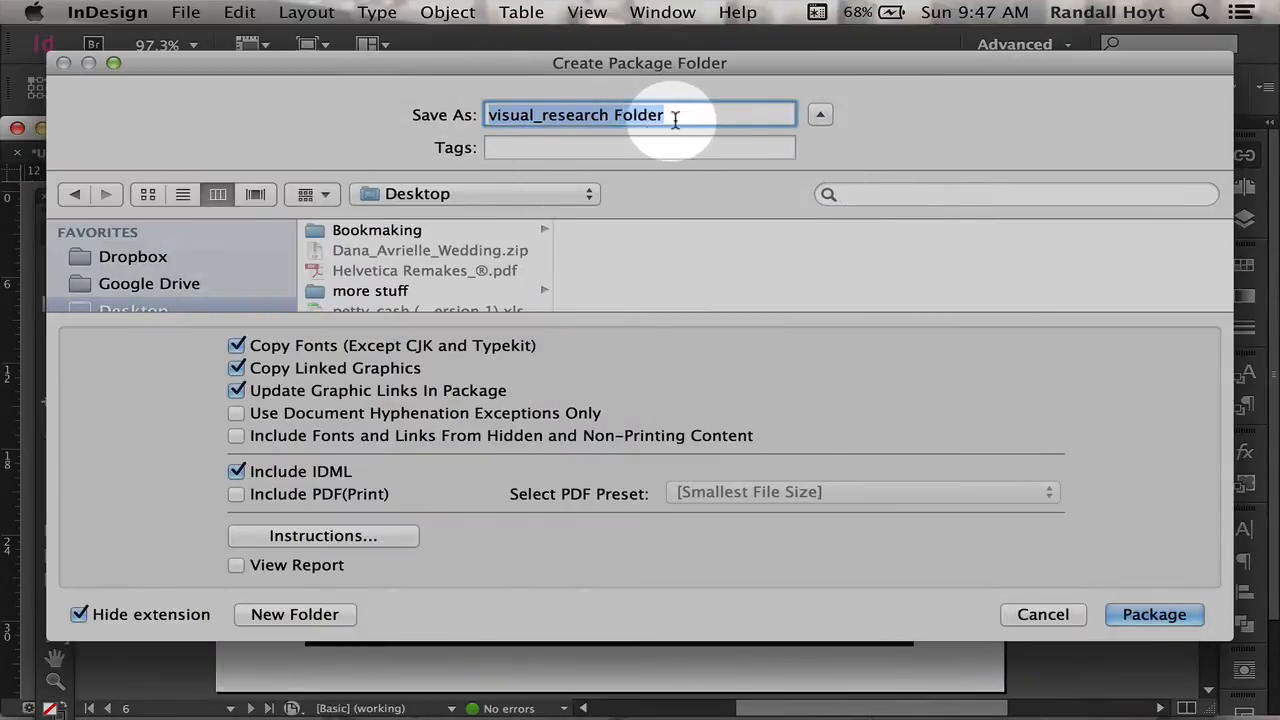
mouse_move(522, 137)
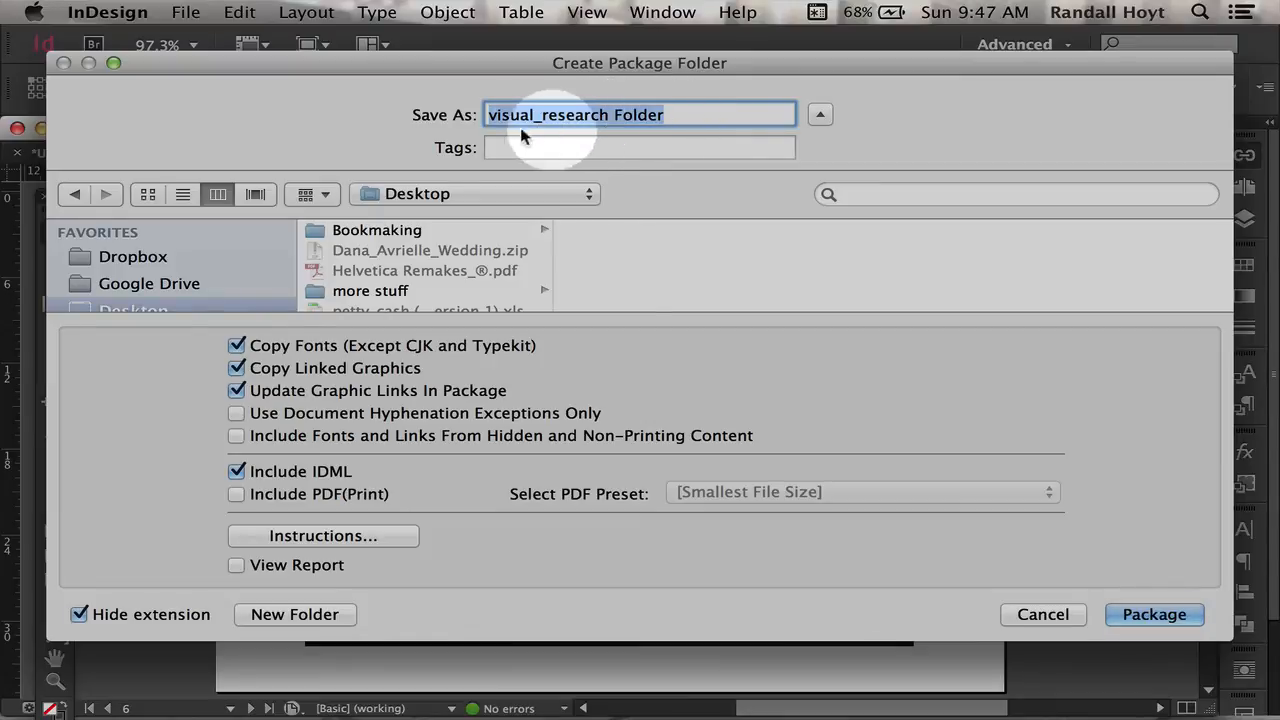
mouse_move(610, 137)
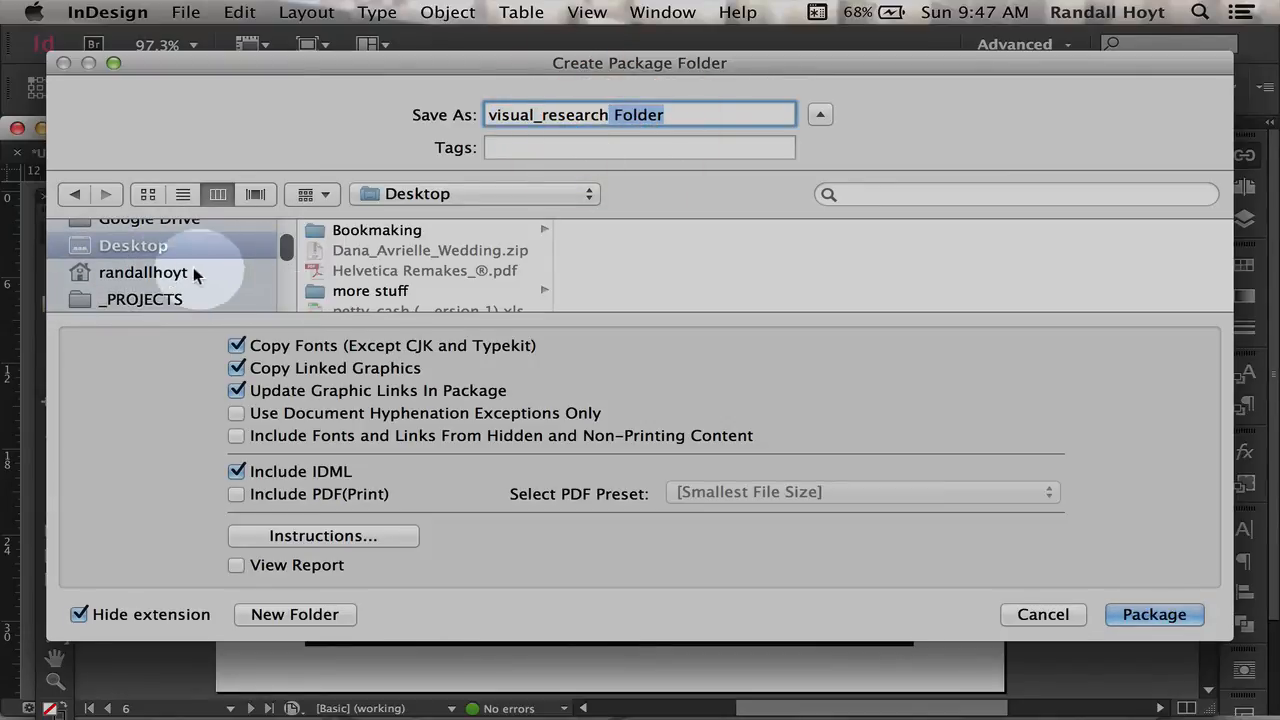
- Name the package 'visual_research 2 Folder' on the Desktop, including fonts, graphics and IDML
scroll("down", 3)
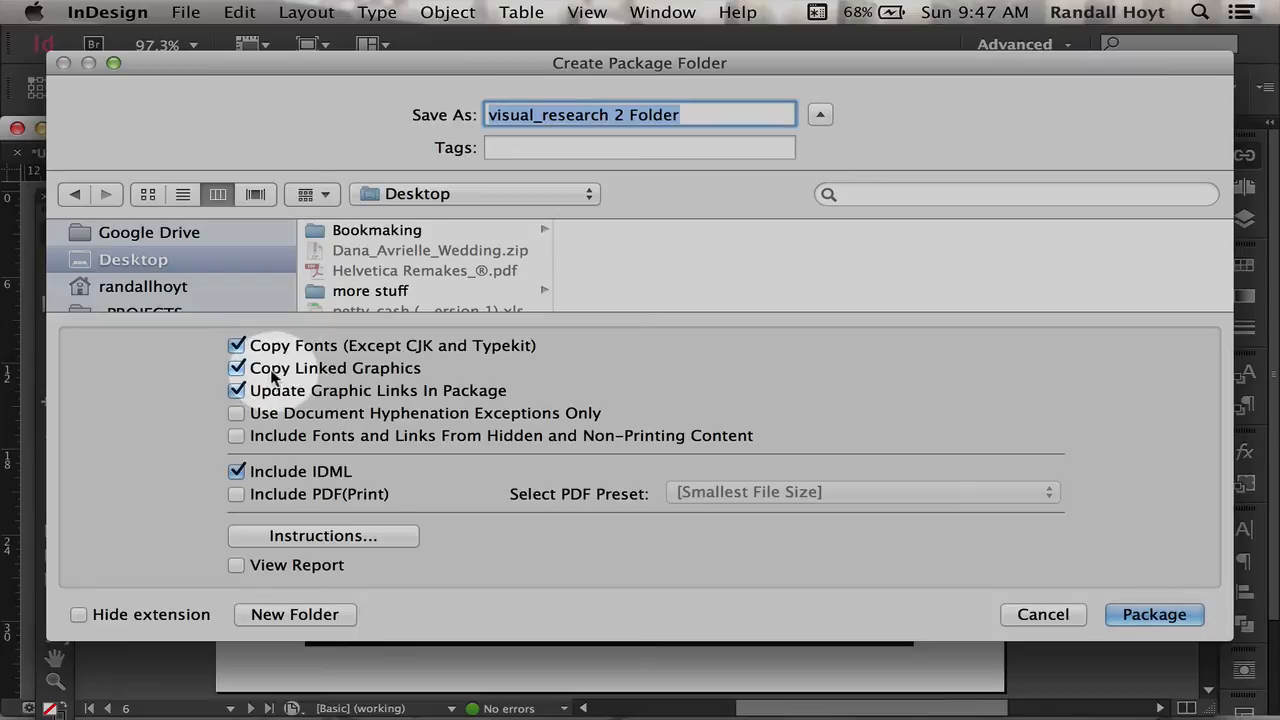
mouse_move(490, 390)
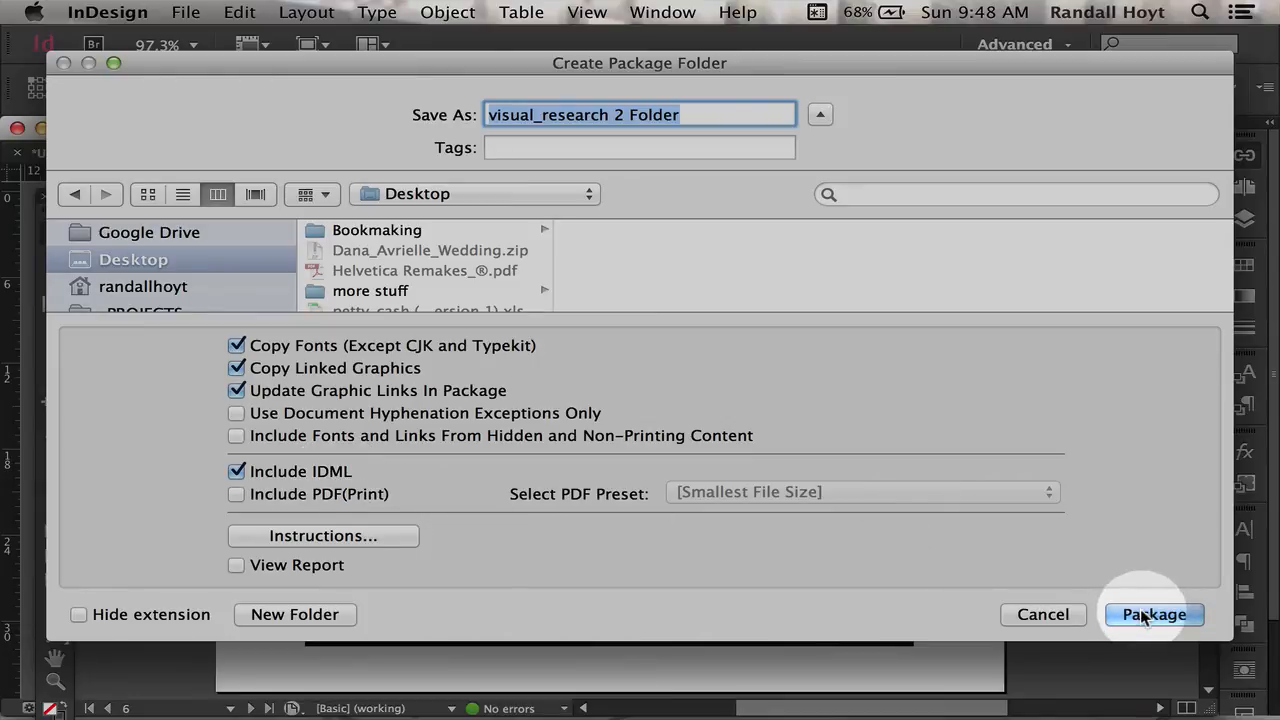
- Create the package, then find 'visual_research 2 Folder' on the Desktop
left_click(1154, 614)
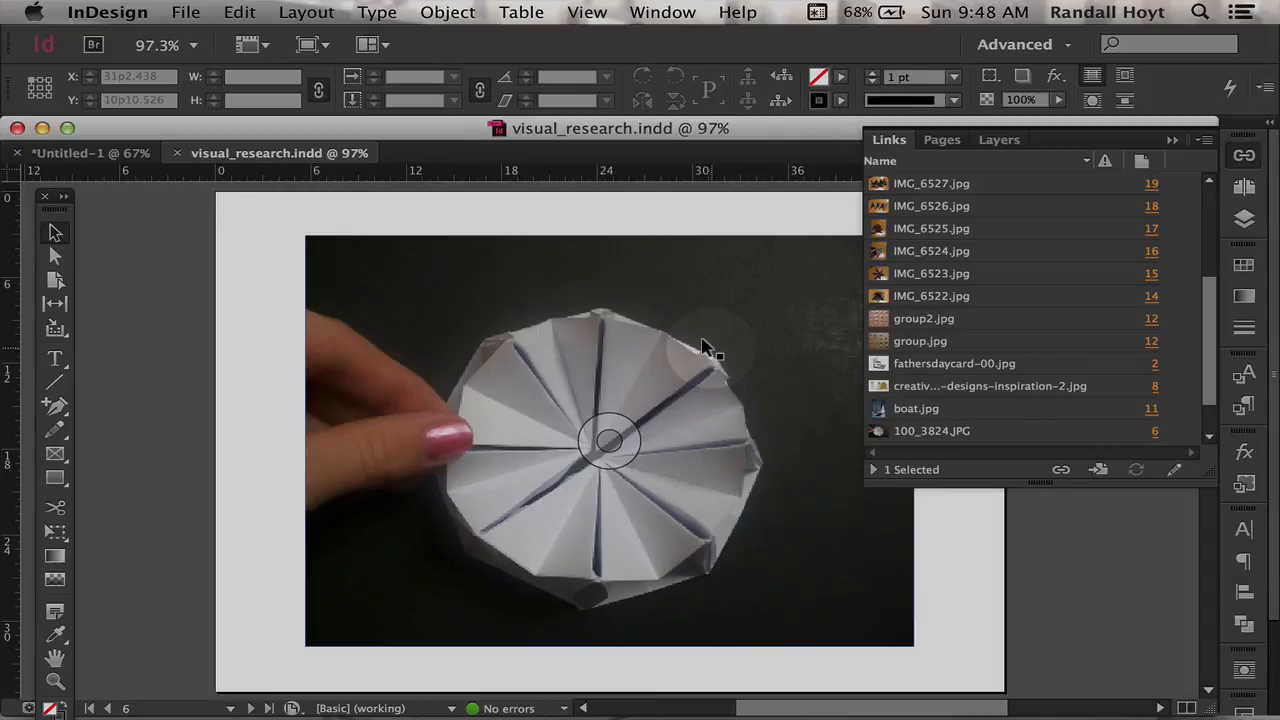
left_click(80, 153)
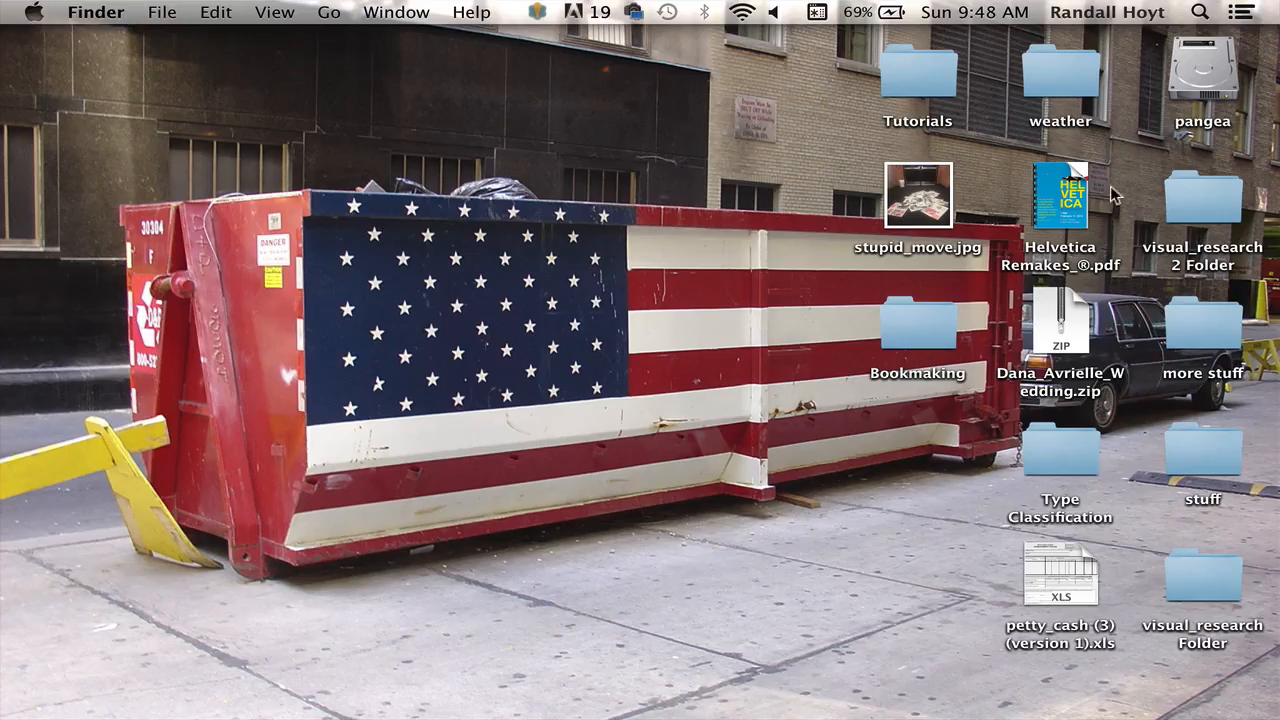
- Browse the package's Document fonts, Instructions.txt, Links folder and visual_research.idml
double_click(1203, 195)
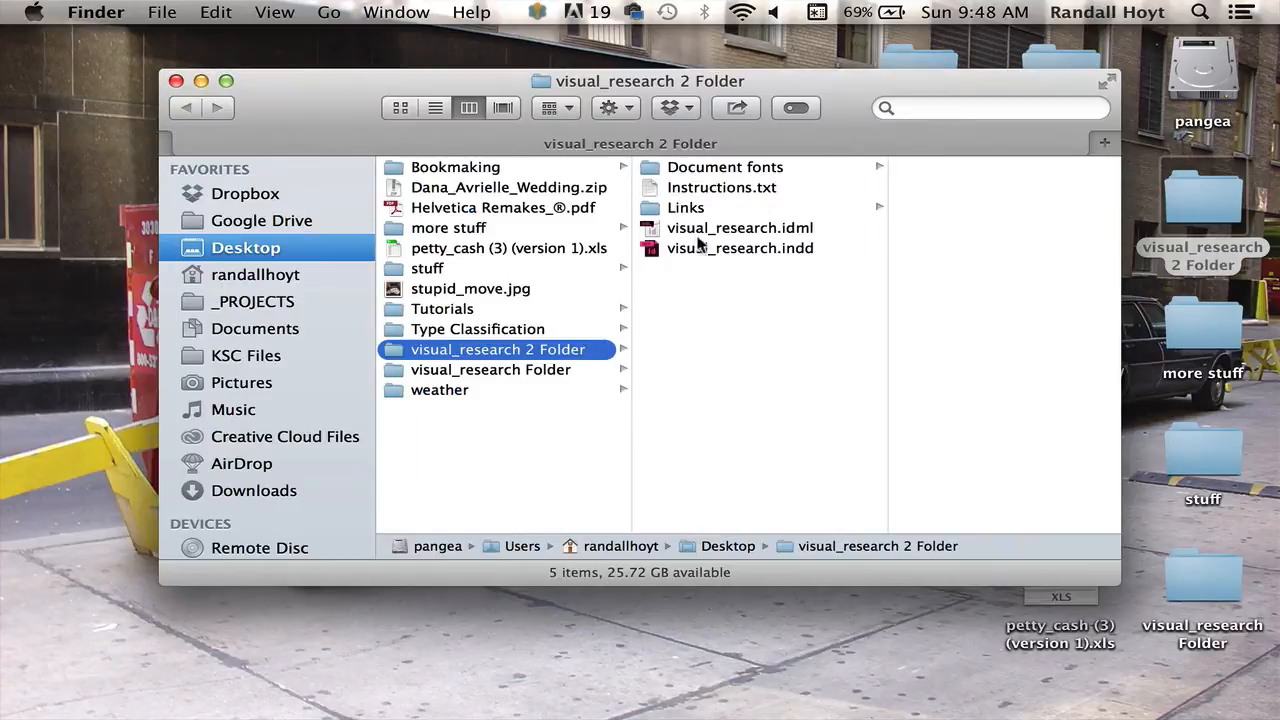
left_click(724, 167)
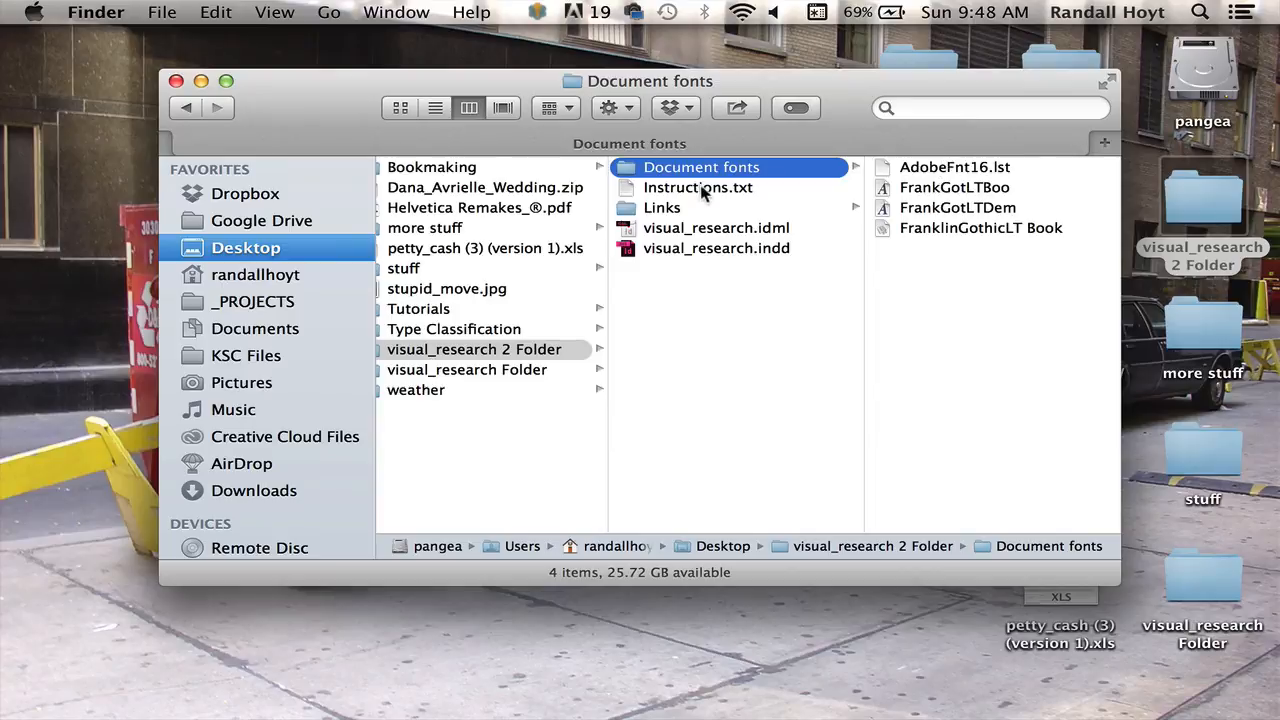
double_click(697, 187)
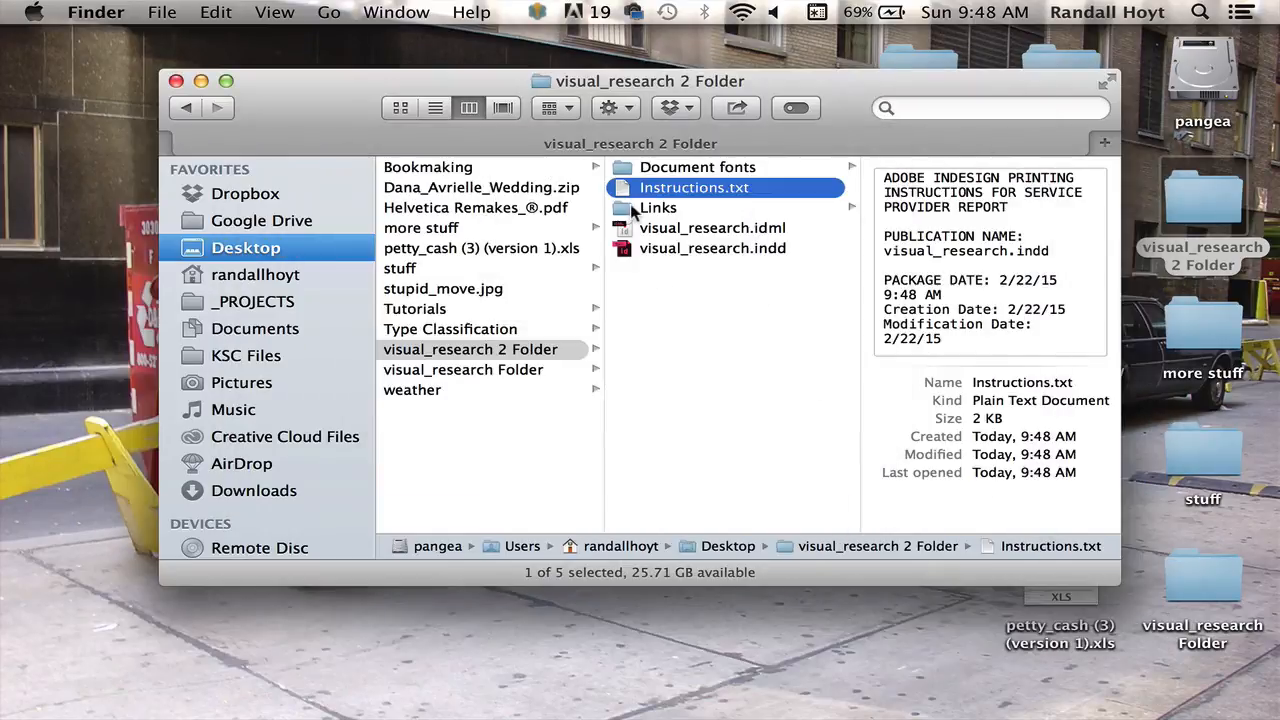
left_click(658, 207)
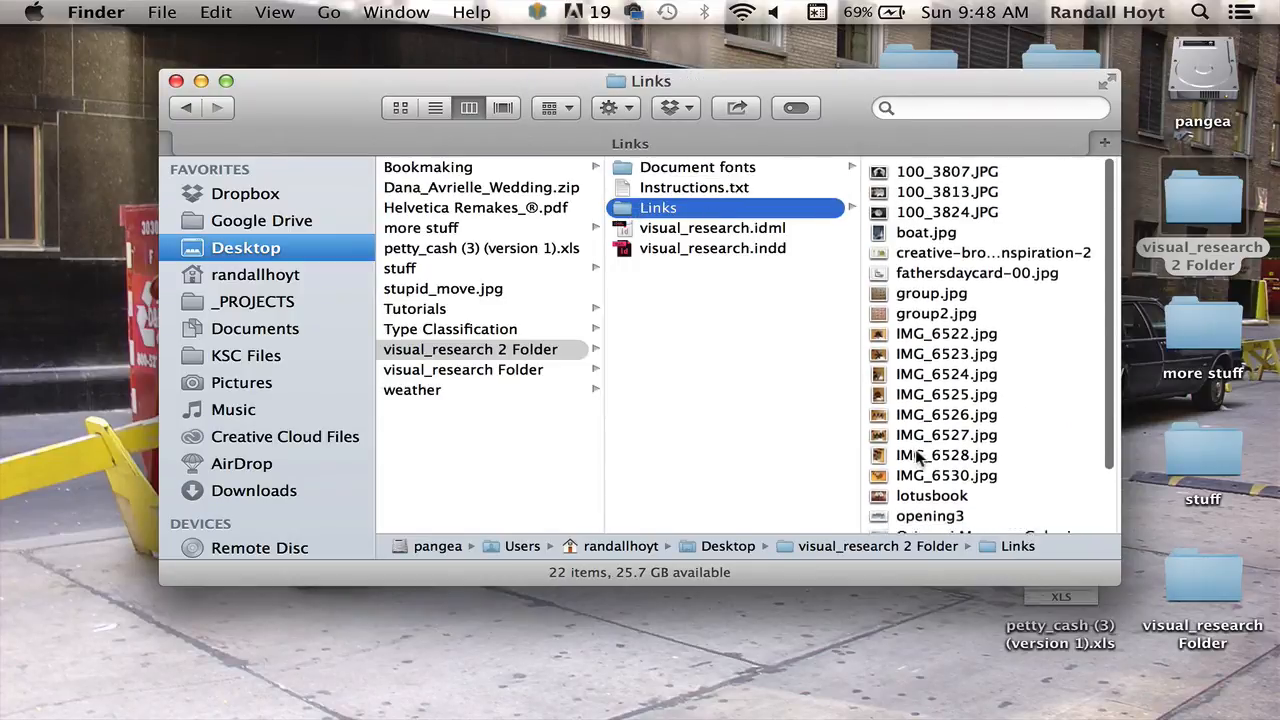
scroll("down", 3)
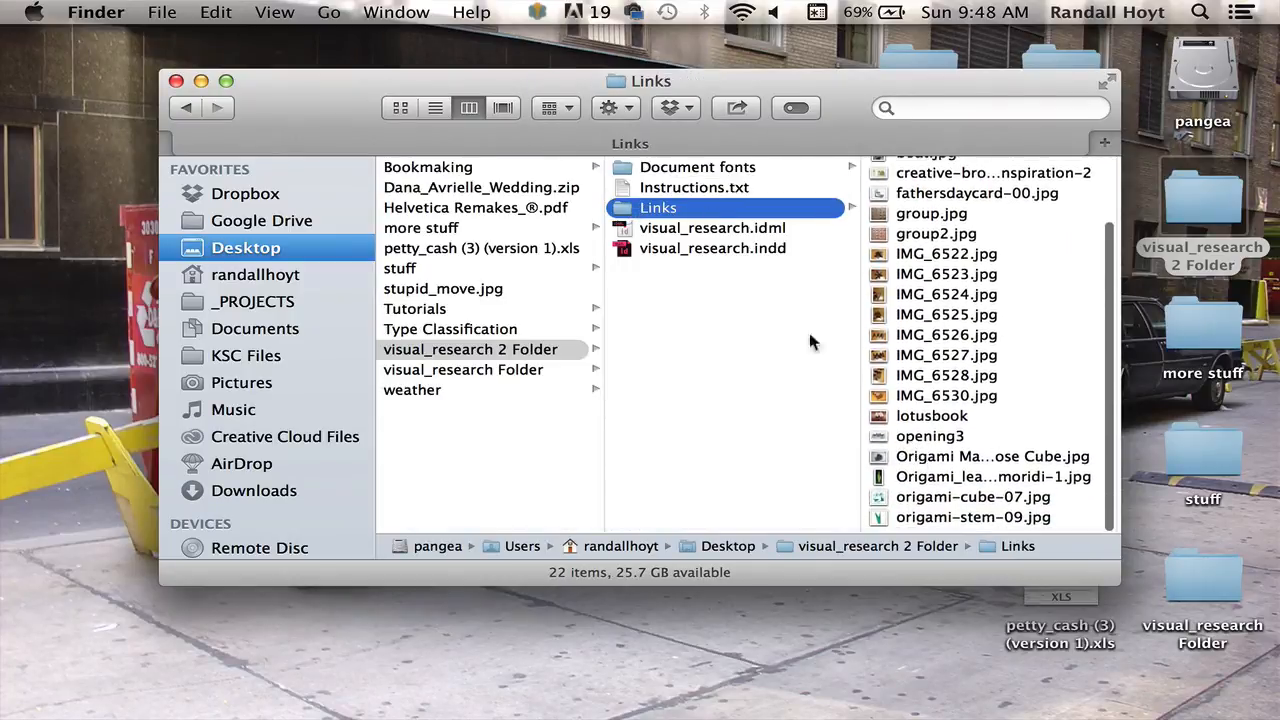
left_click(712, 227)
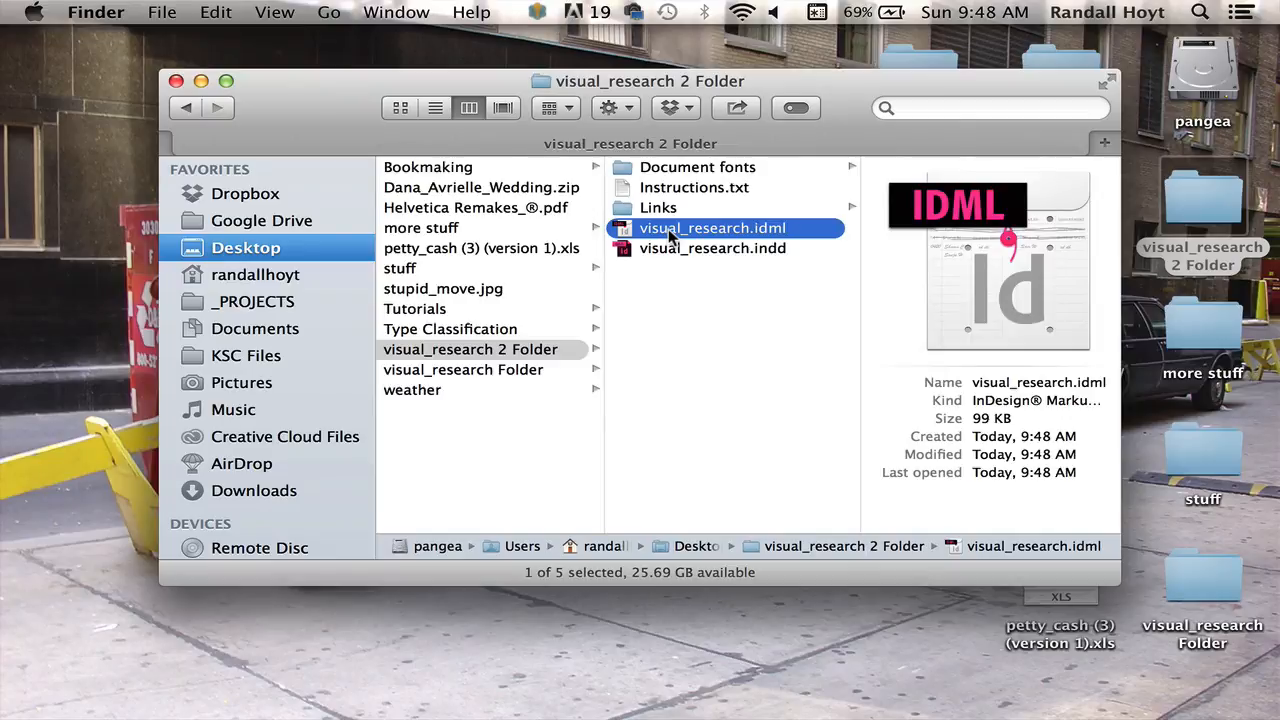
- Rename the packaged visual_research.indd to visual_research_10.indd and open it in InDesign
left_click(712, 248)
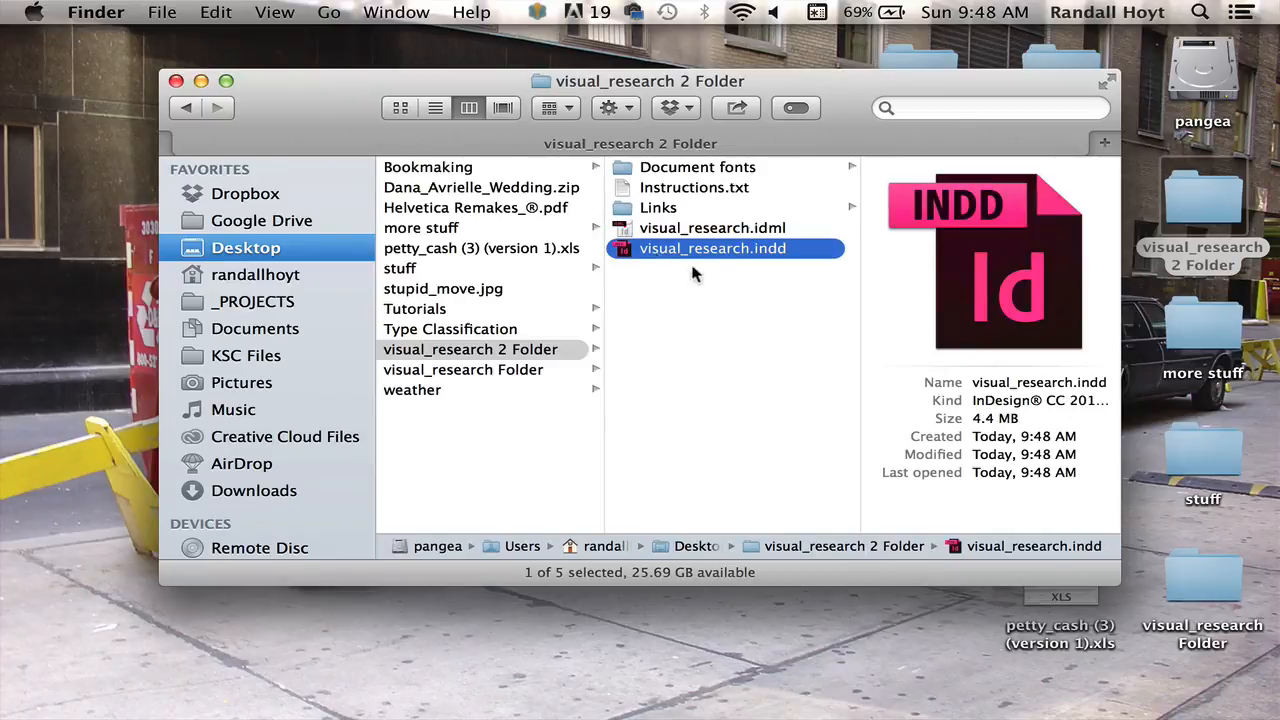
mouse_move(742, 255)
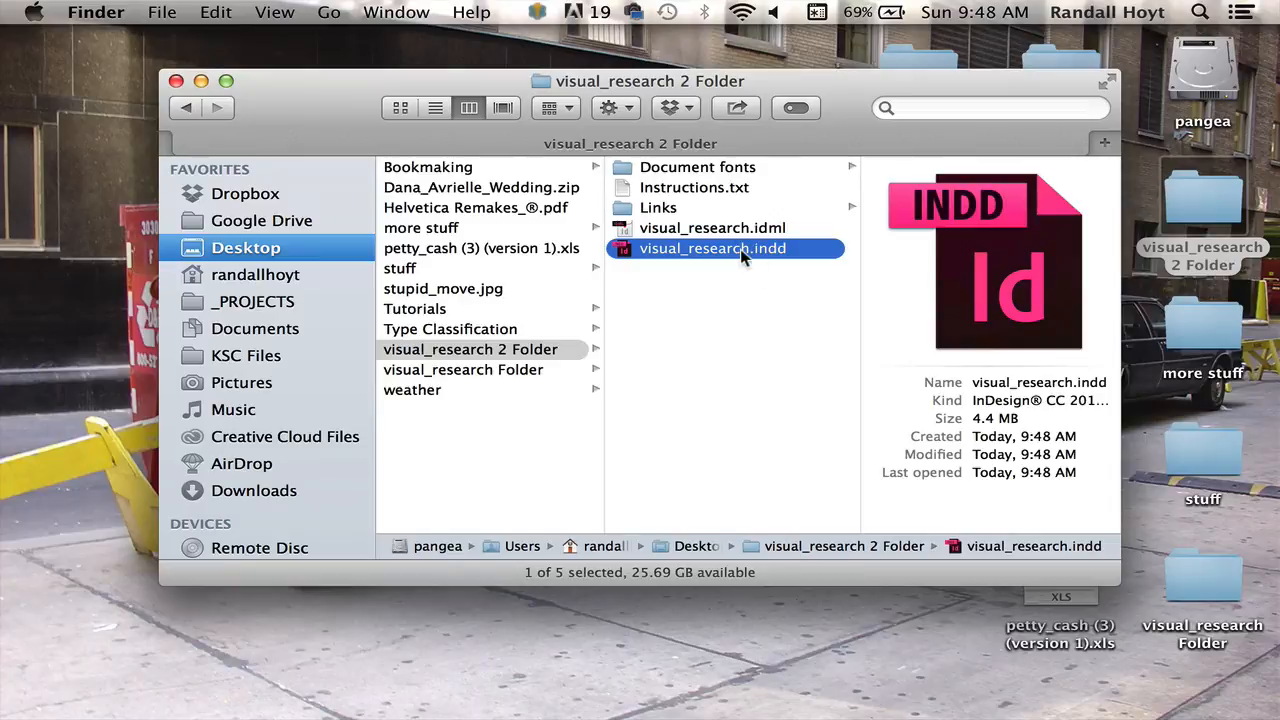
left_click(712, 248)
type("_10")
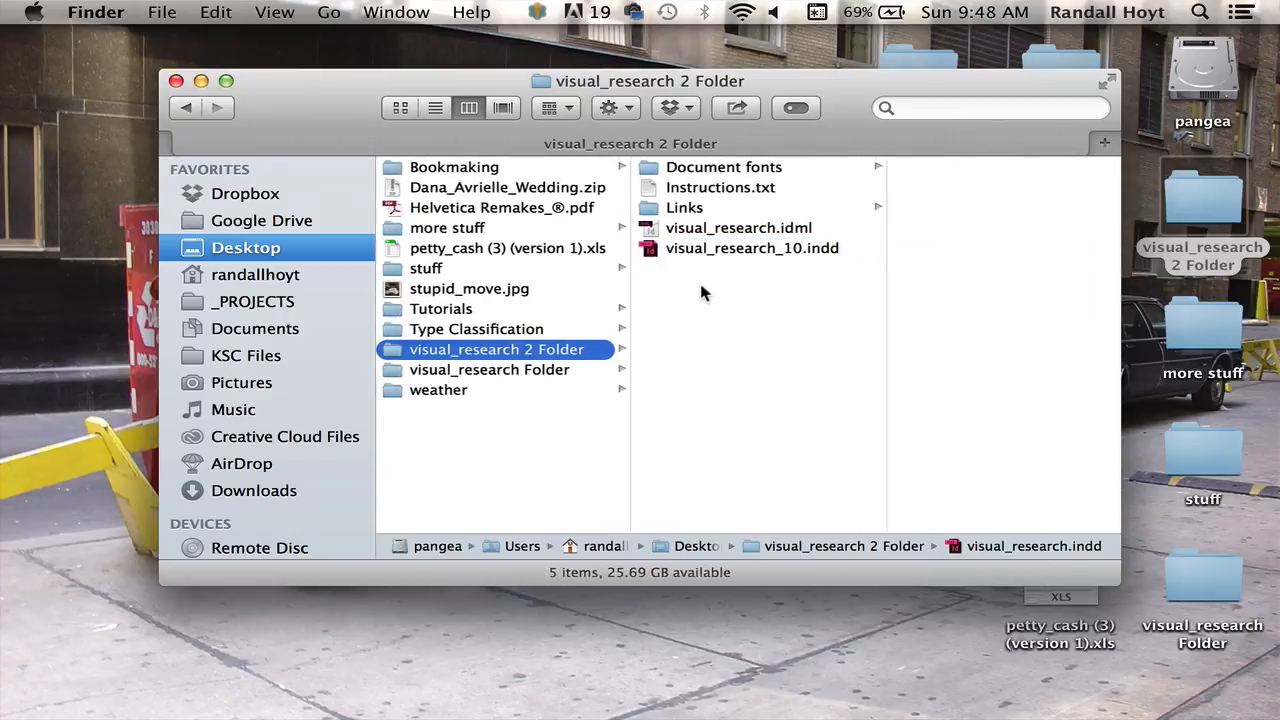
left_click(752, 248)
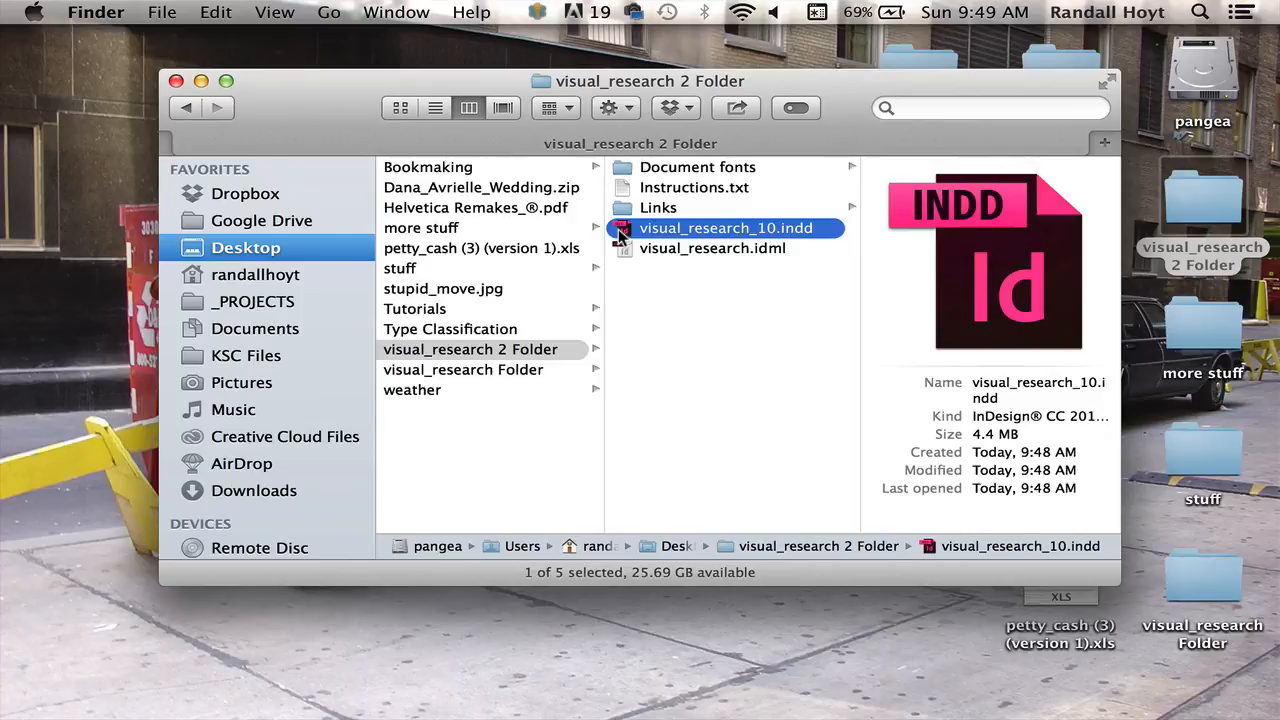
double_click(725, 227)
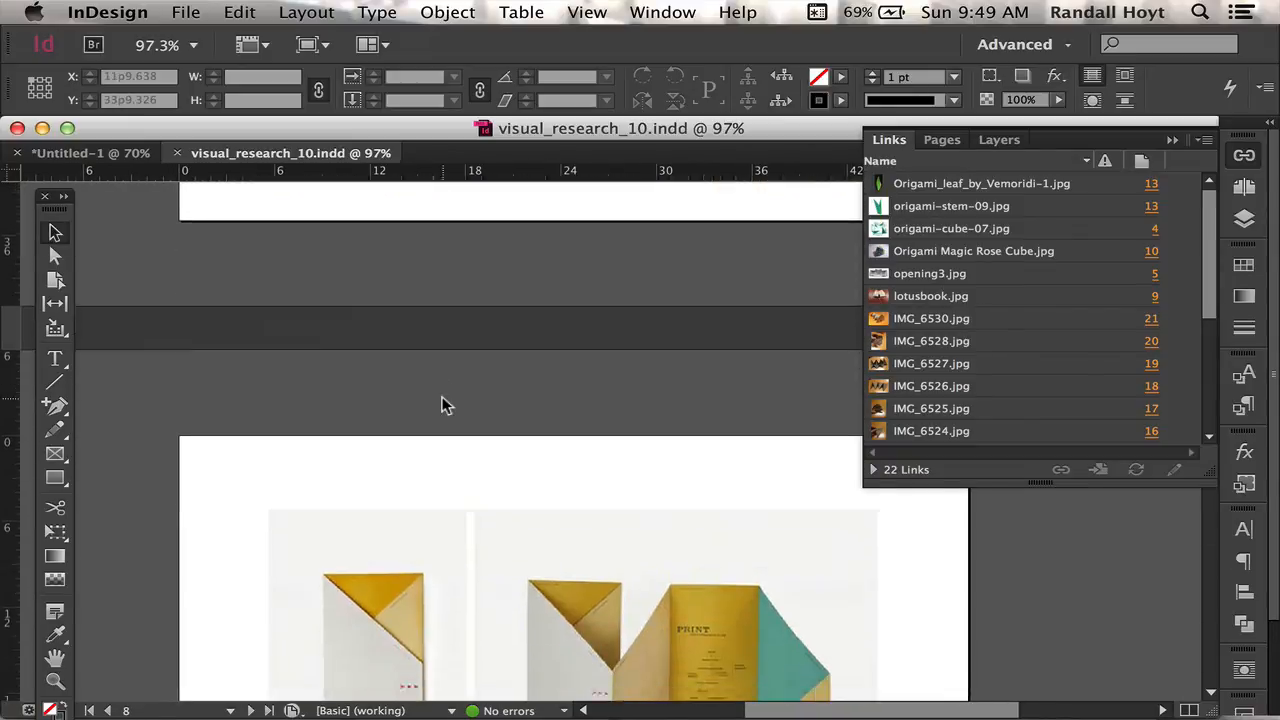
- Scroll through the reopened visual_research_10.indd and its 22 links
scroll("down", 3)
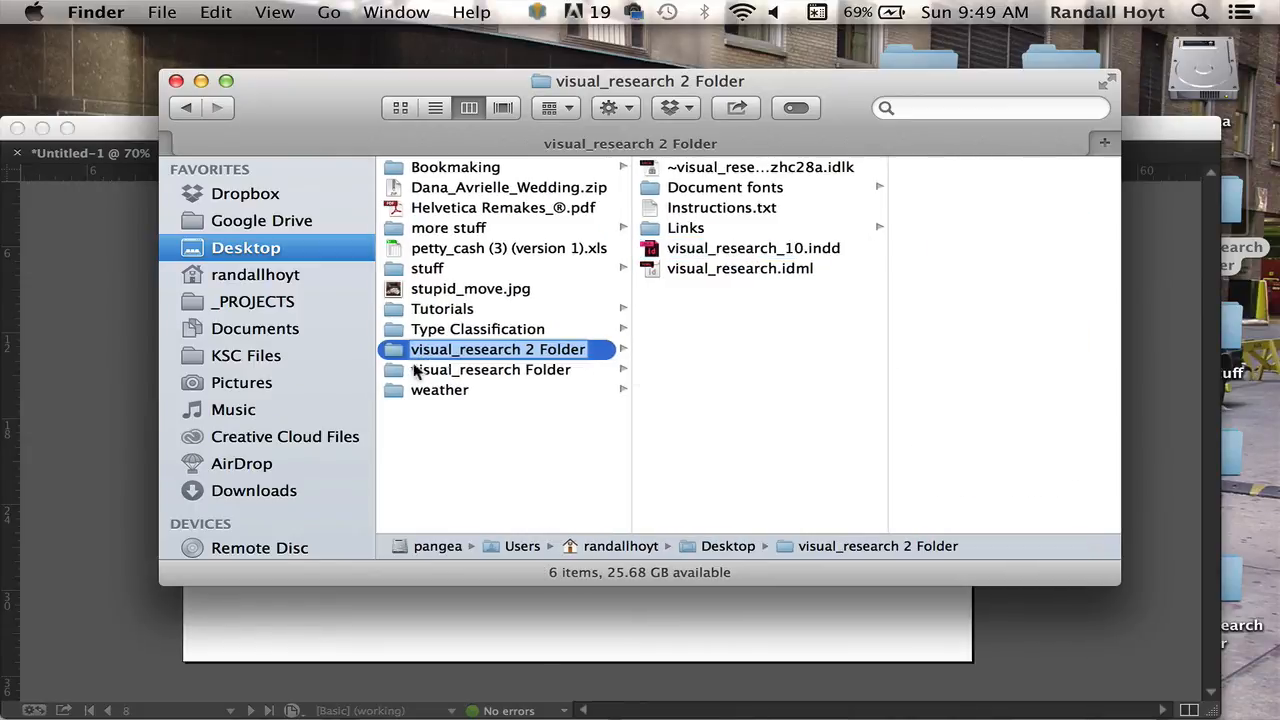
- Look over the package folder and its new lock file, then switch to Untitled-1
left_click_drag(497, 349, 255, 255)
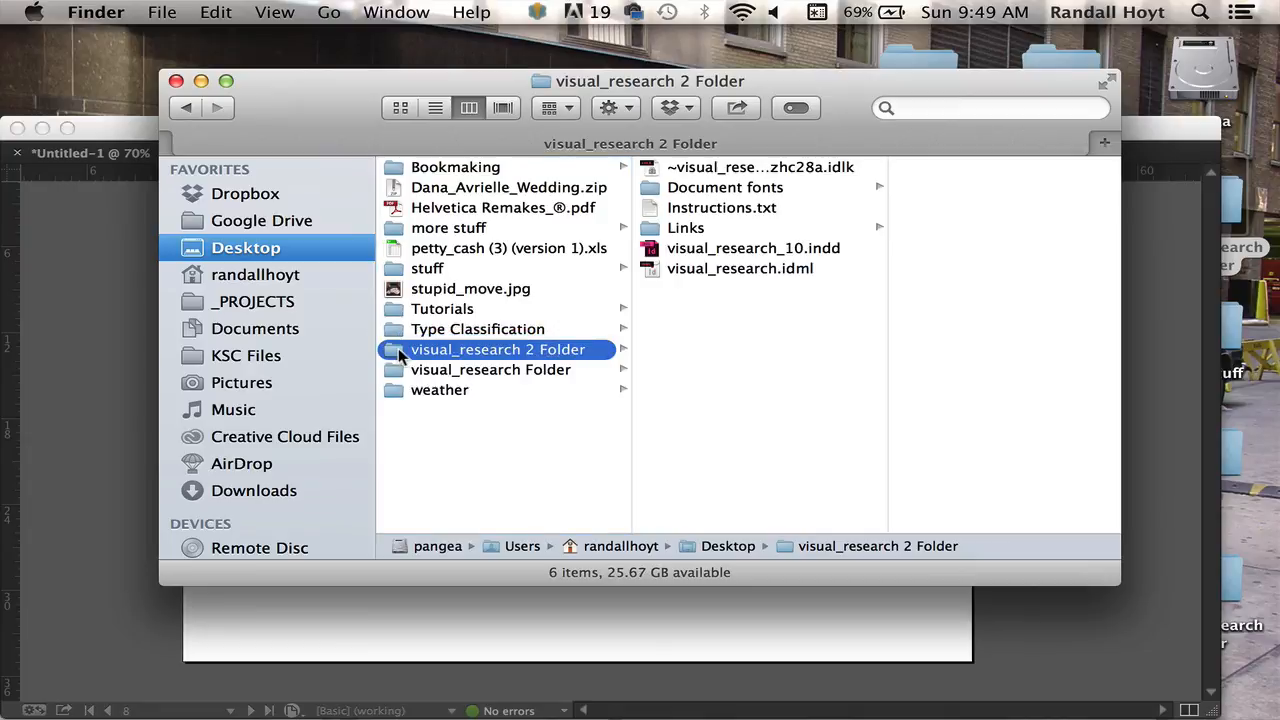
mouse_move(450, 370)
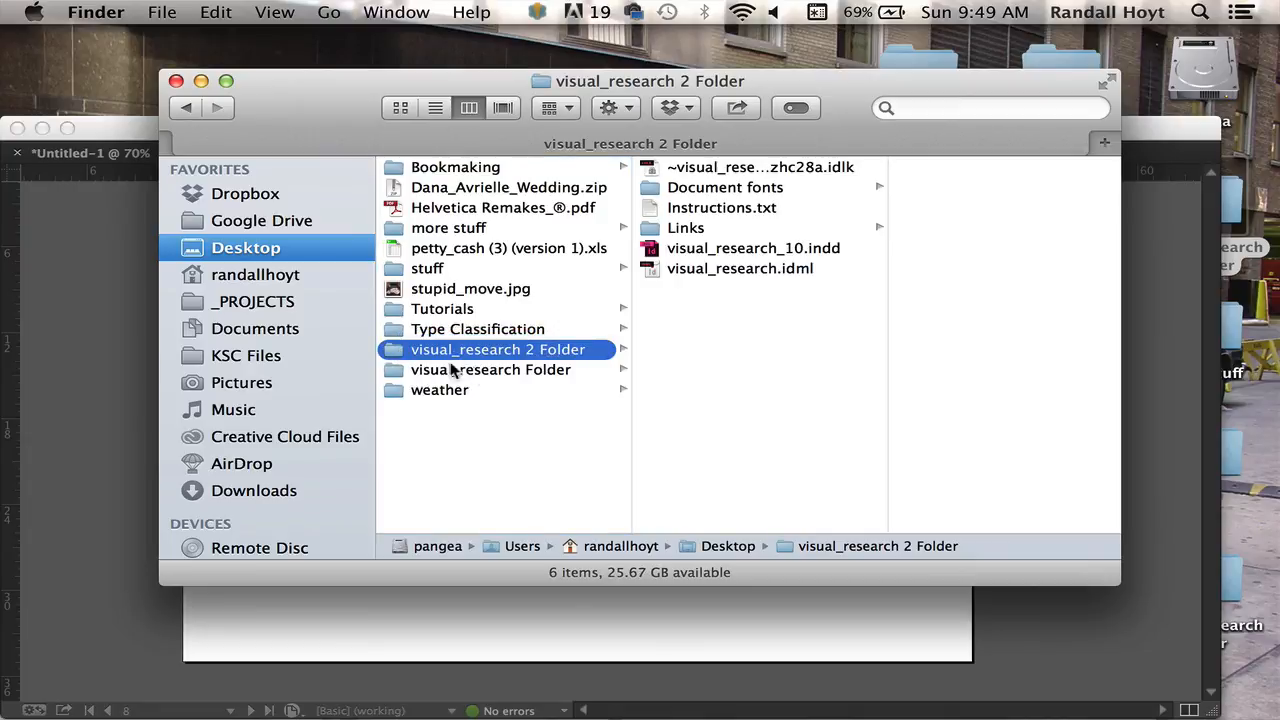
mouse_move(440, 365)
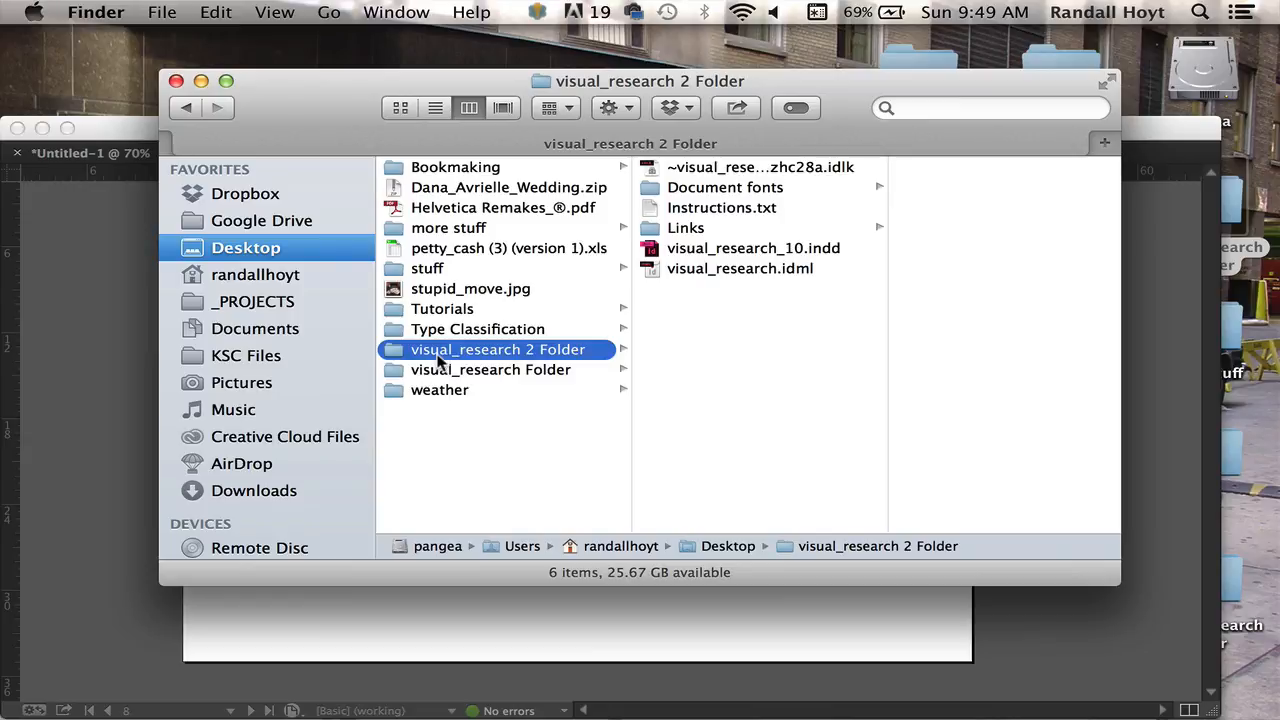
mouse_move(668, 400)
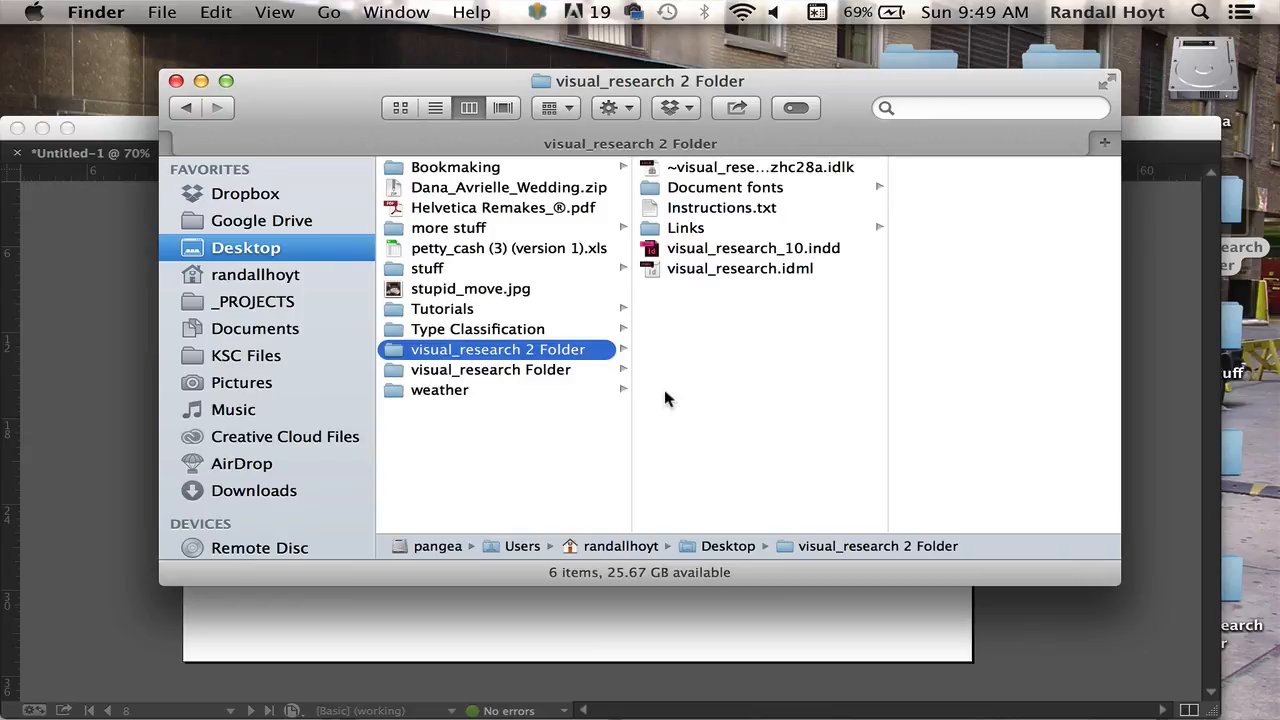
mouse_move(672, 371)
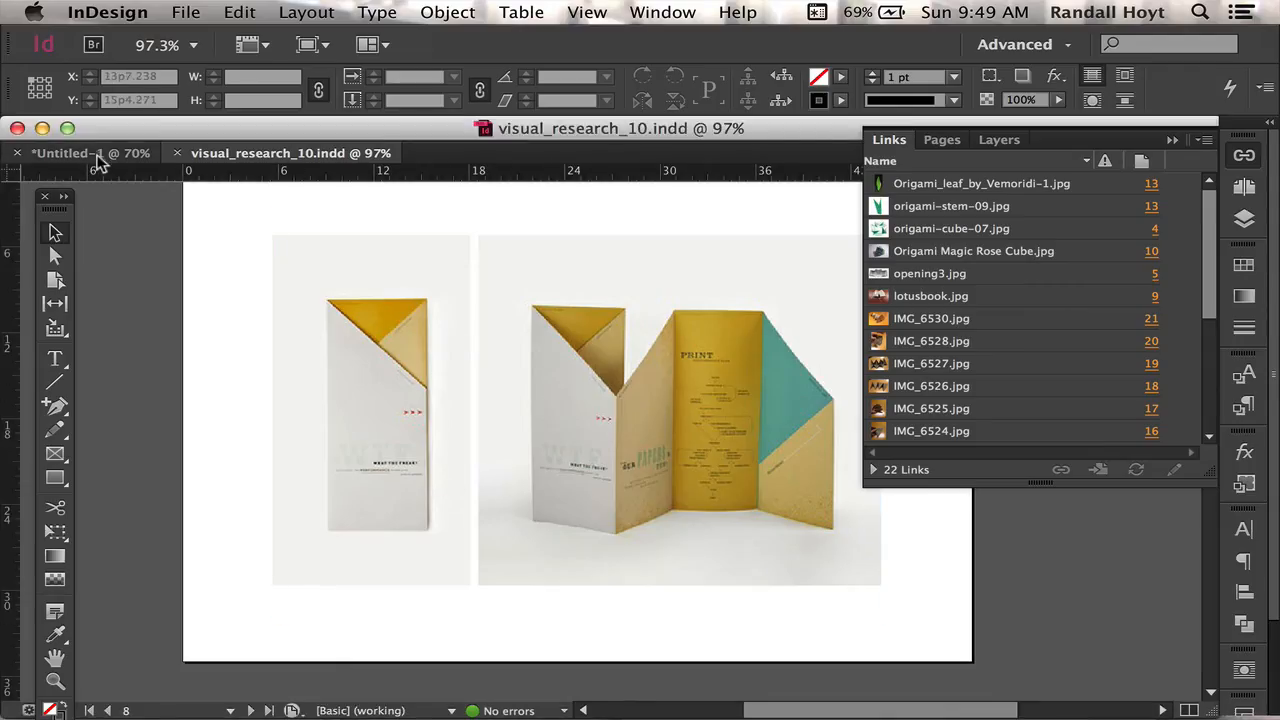
left_click(75, 153)
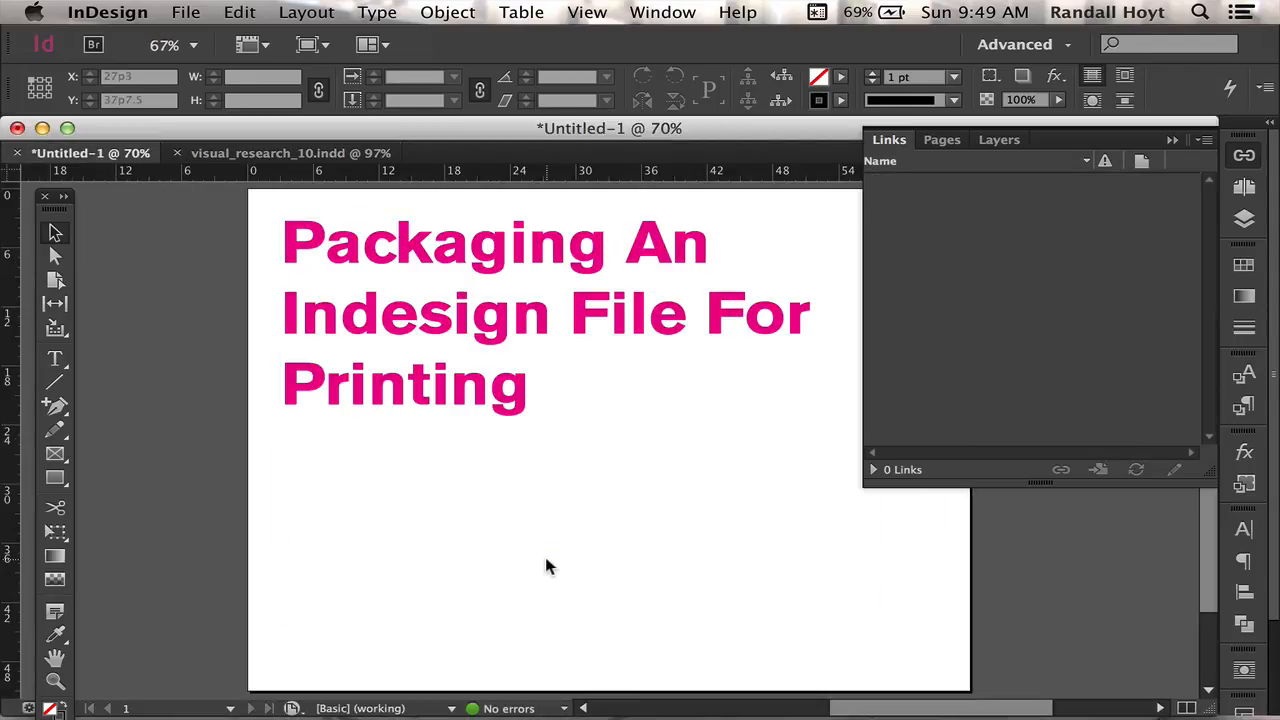